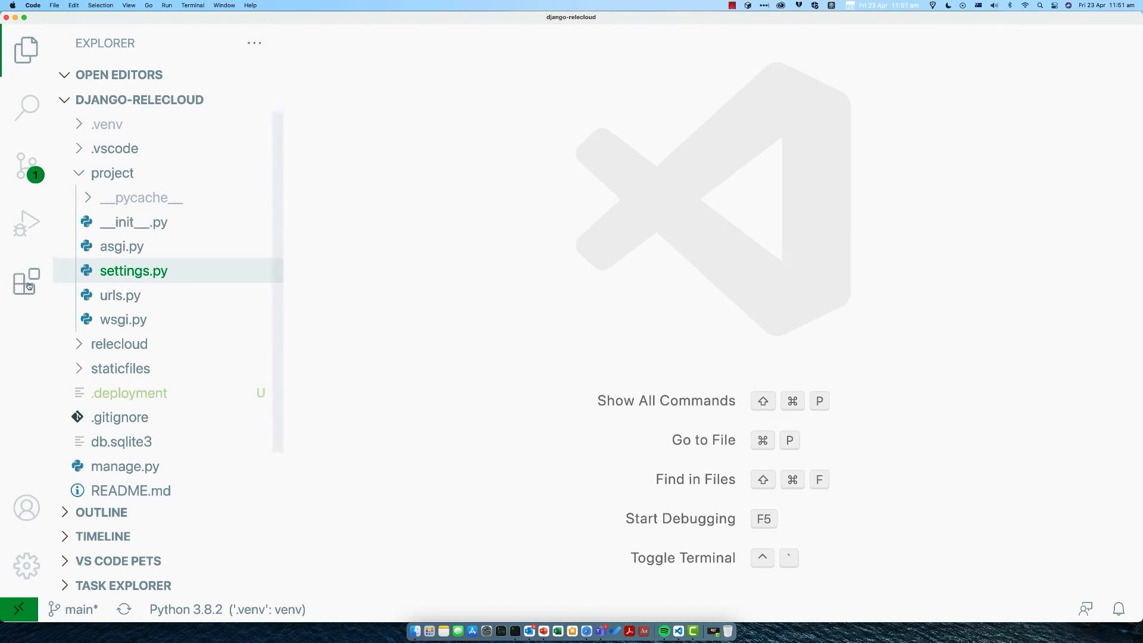
- Find 'azure' in the Extensions view and install the Azure Tools extension pack
{"action": "left_click", "coordinate": [27, 284]}
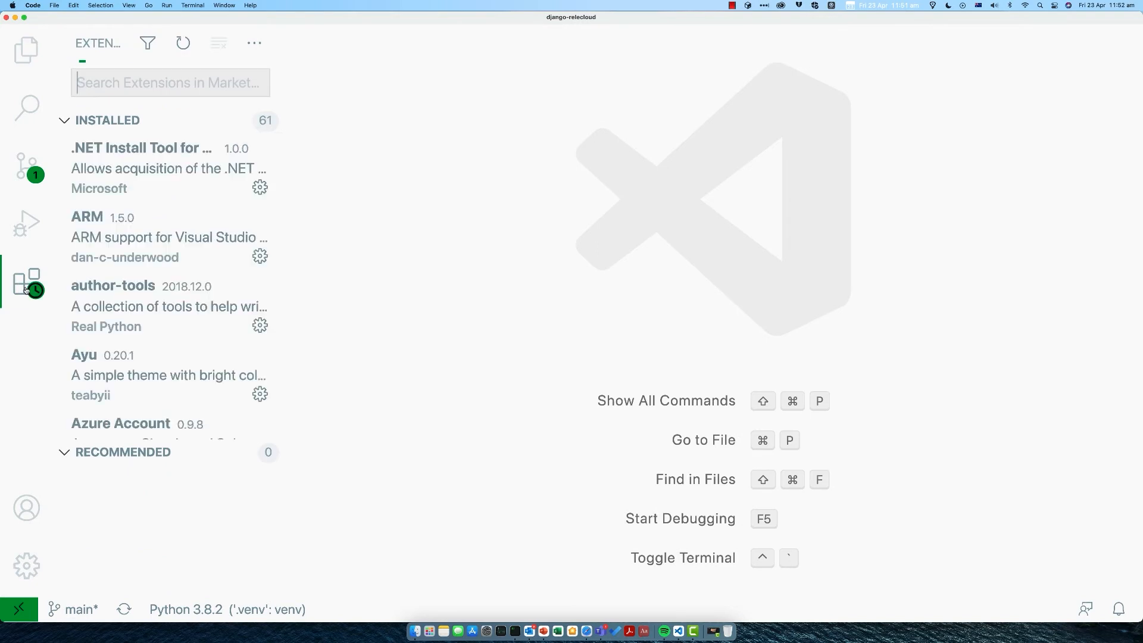
{"action": "type", "text": "azure"}
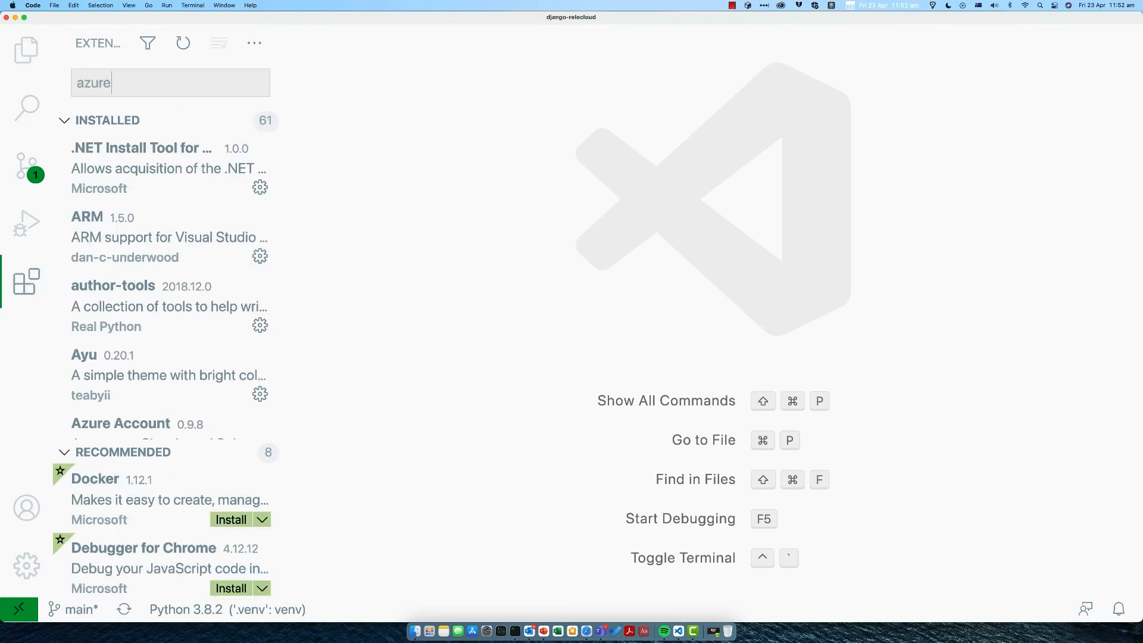
{"action": "left_click", "coordinate": [110, 123]}
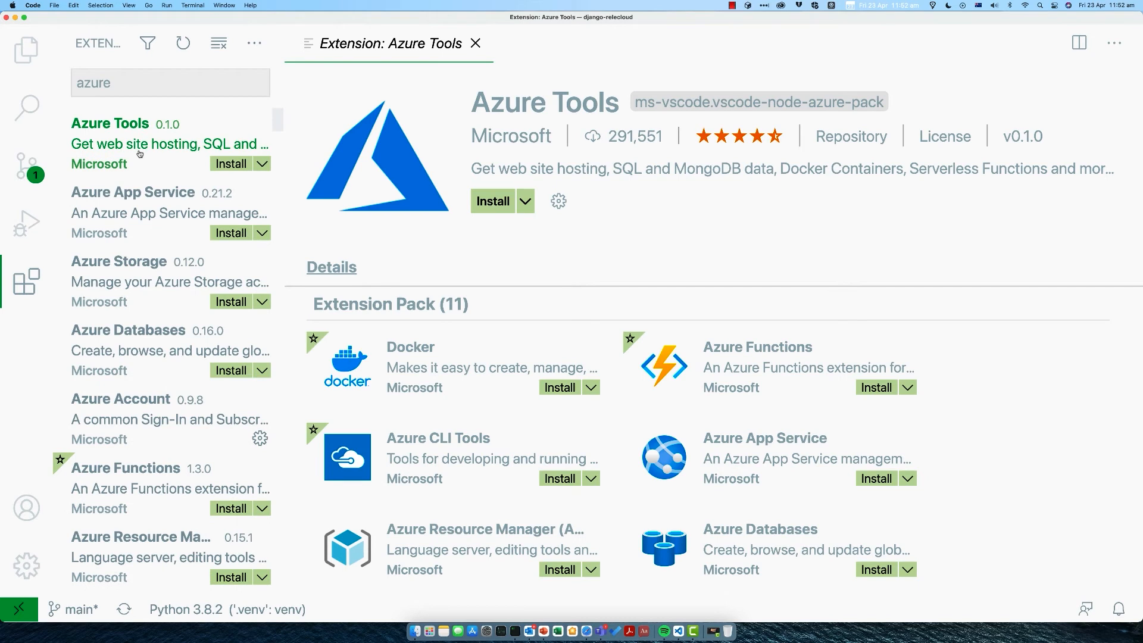
{"action": "mouse_move", "coordinate": [488, 266]}
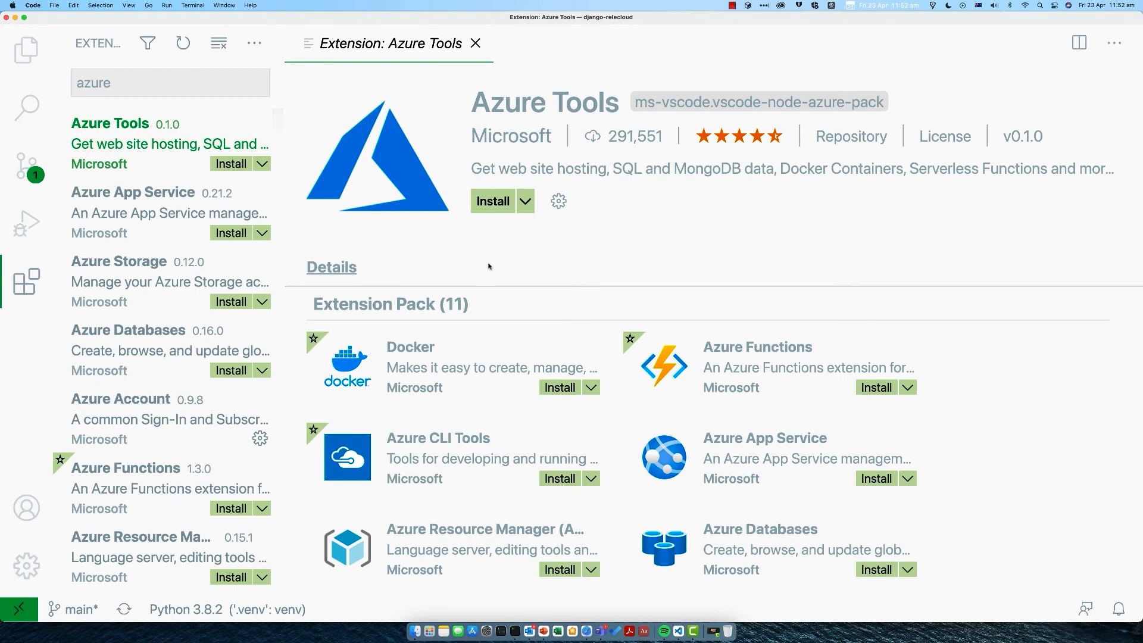
{"action": "mouse_move", "coordinate": [502, 201]}
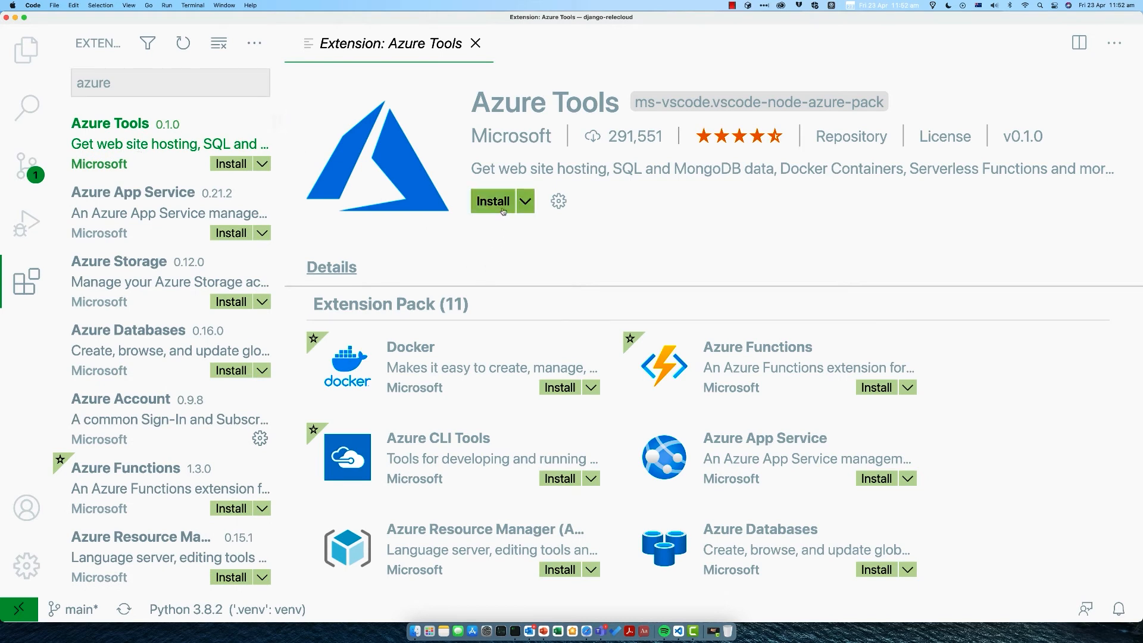
{"action": "mouse_move", "coordinate": [523, 201]}
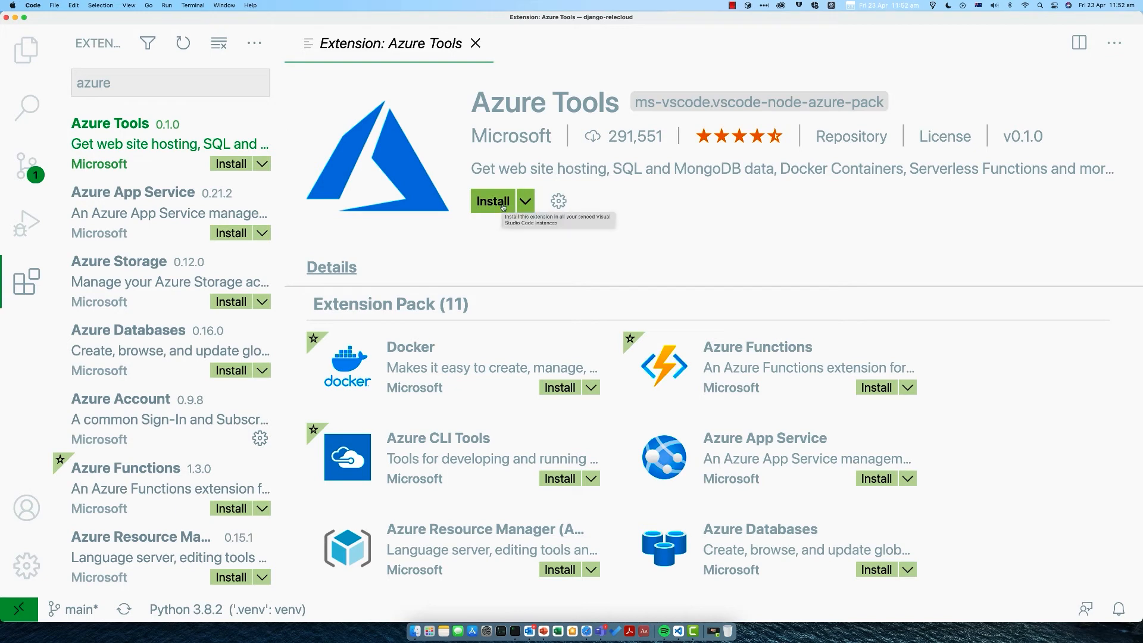
{"action": "left_click", "coordinate": [493, 201]}
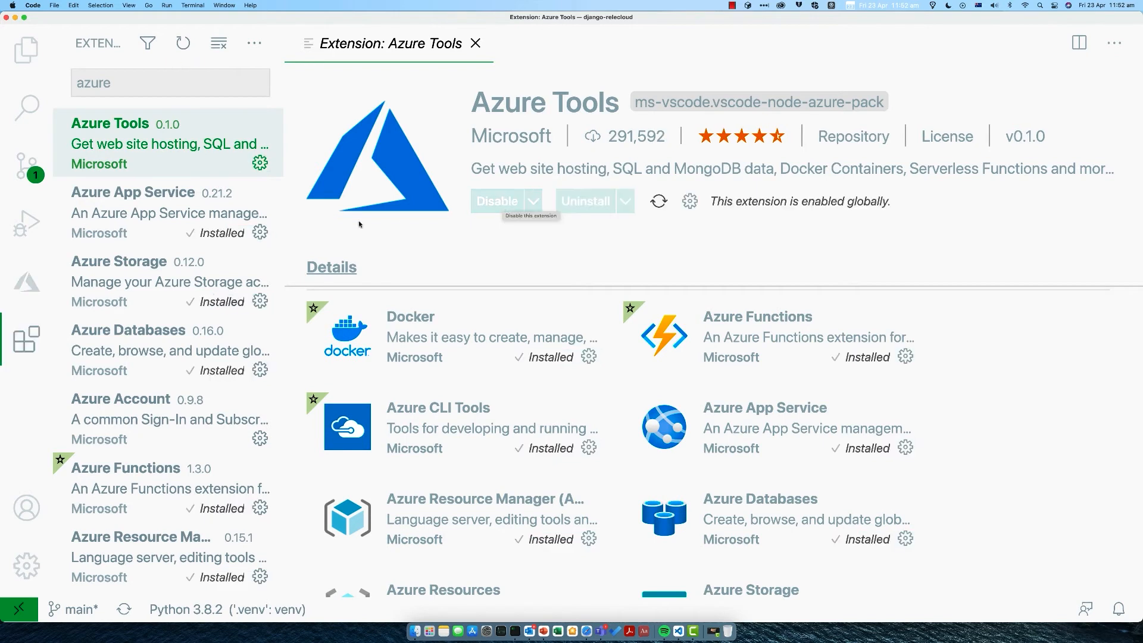
- Show the Azure side panel listing App Service, Storage and other resources
{"action": "left_click", "coordinate": [26, 283]}
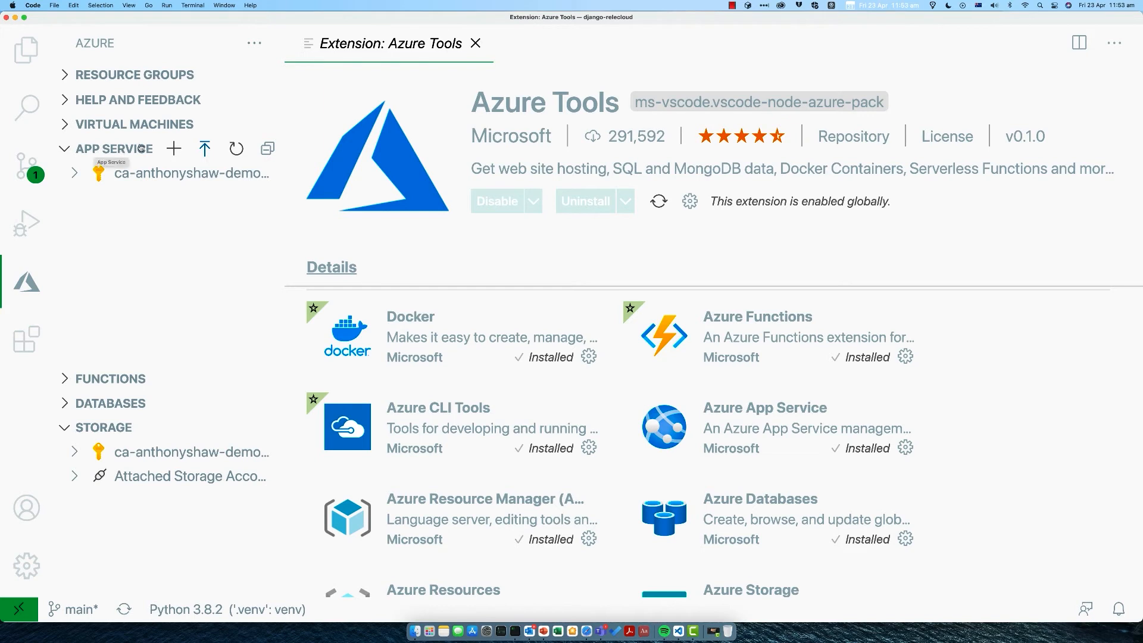
{"action": "mouse_move", "coordinate": [174, 149]}
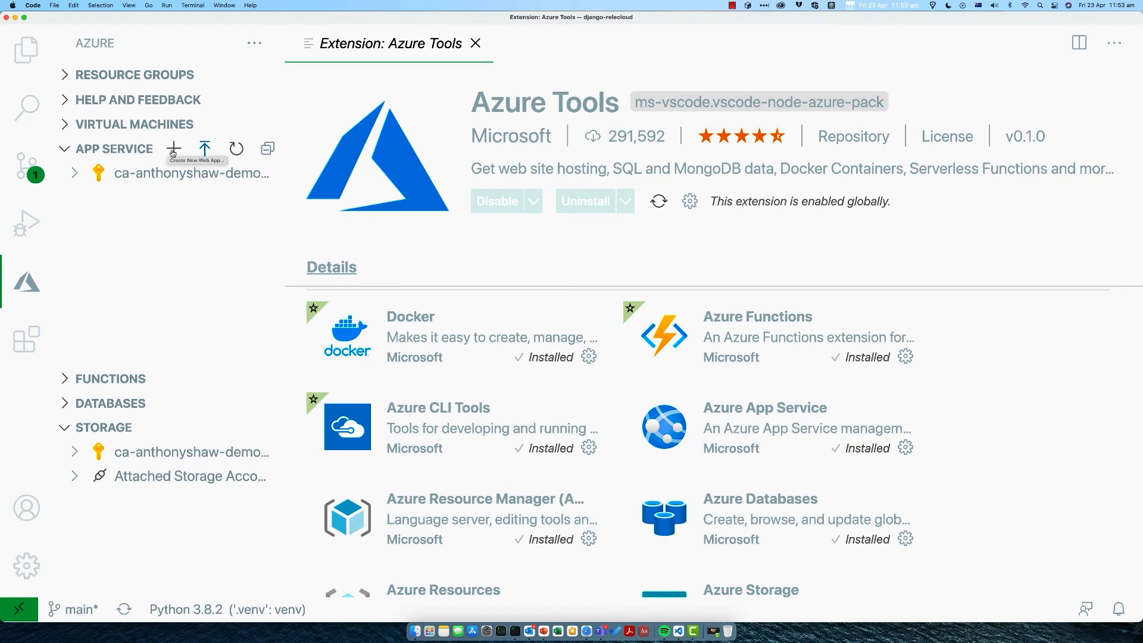
- Create a new web app named 'ant-space-tours' with the Python 3.8 runtime stack
{"action": "left_click", "coordinate": [174, 149]}
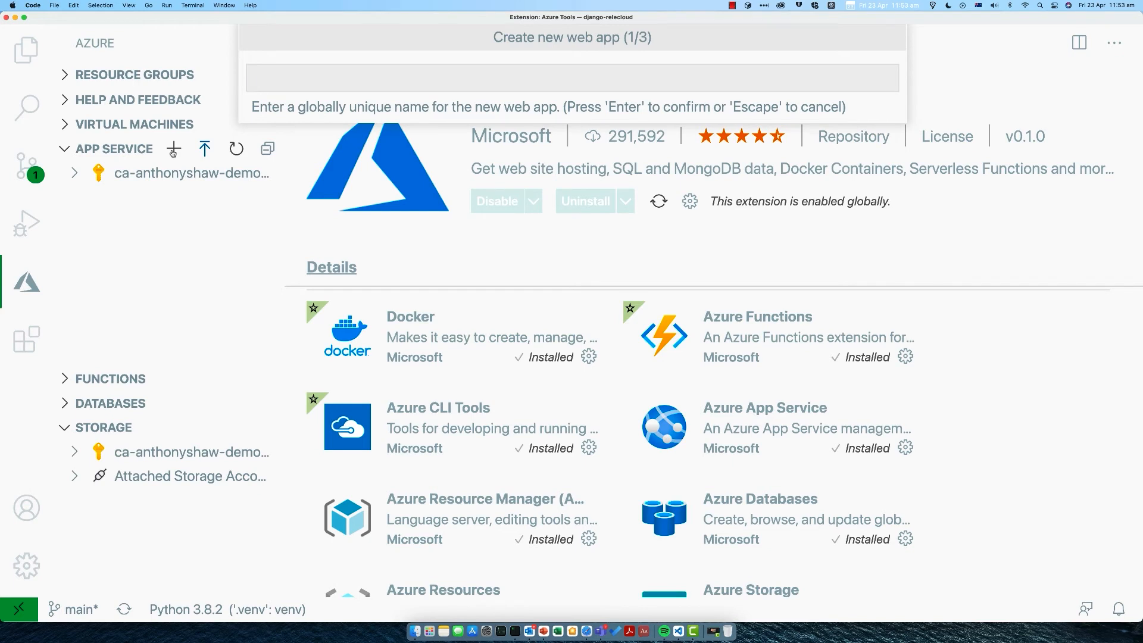
{"action": "type", "text": "a"}
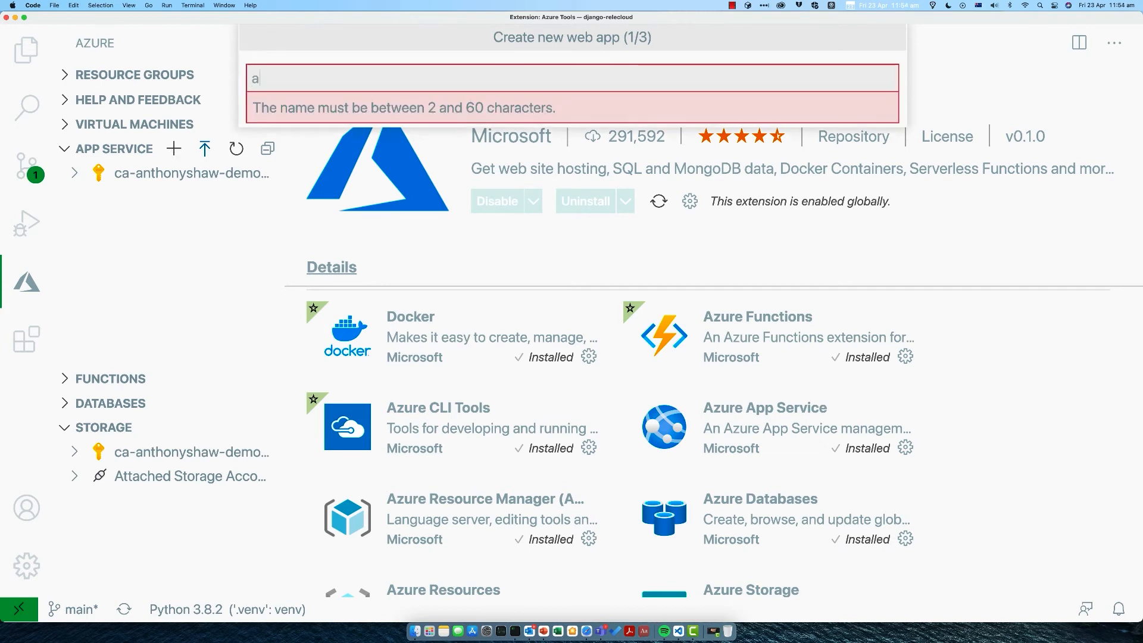
{"action": "type", "text": "nt-s"}
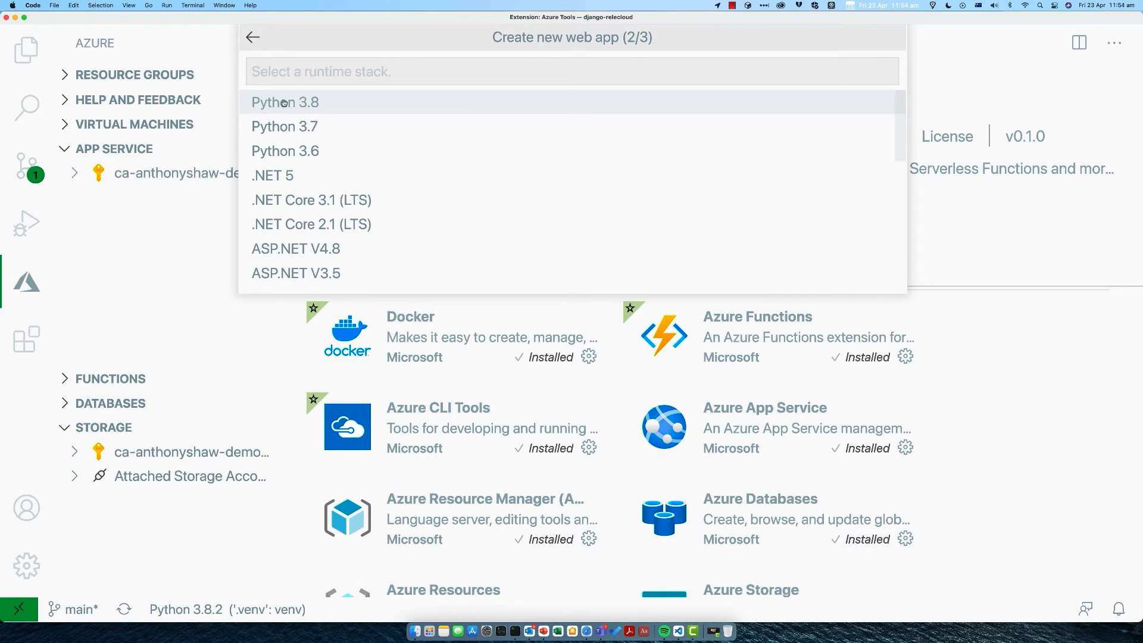
{"action": "left_click", "coordinate": [284, 102]}
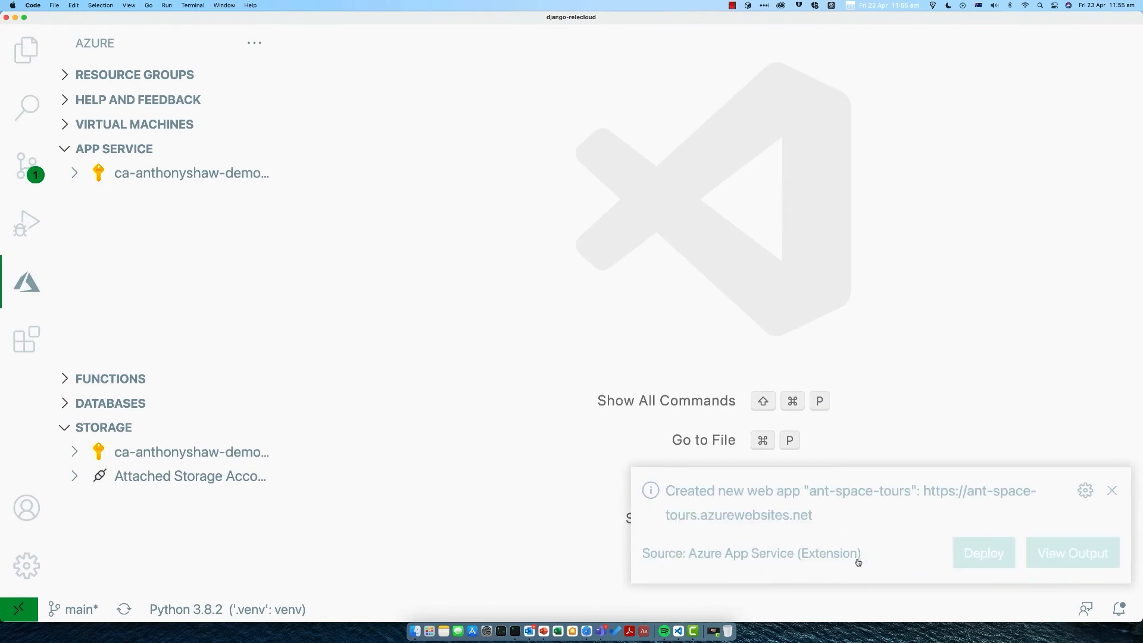
{"action": "mouse_move", "coordinate": [859, 562]}
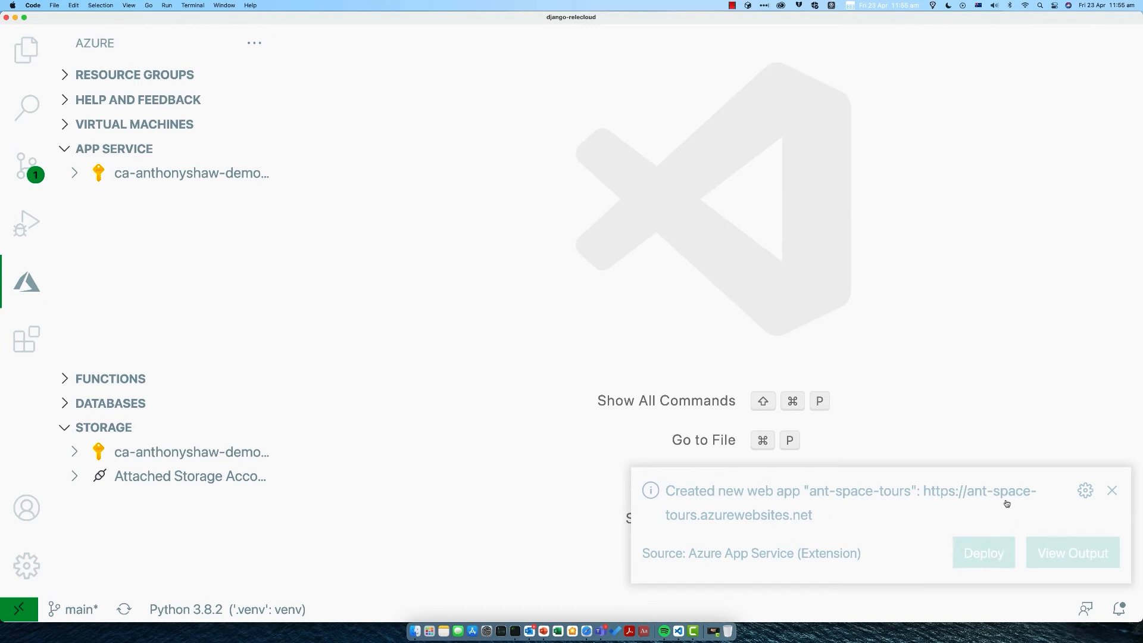
{"action": "mouse_move", "coordinate": [998, 496]}
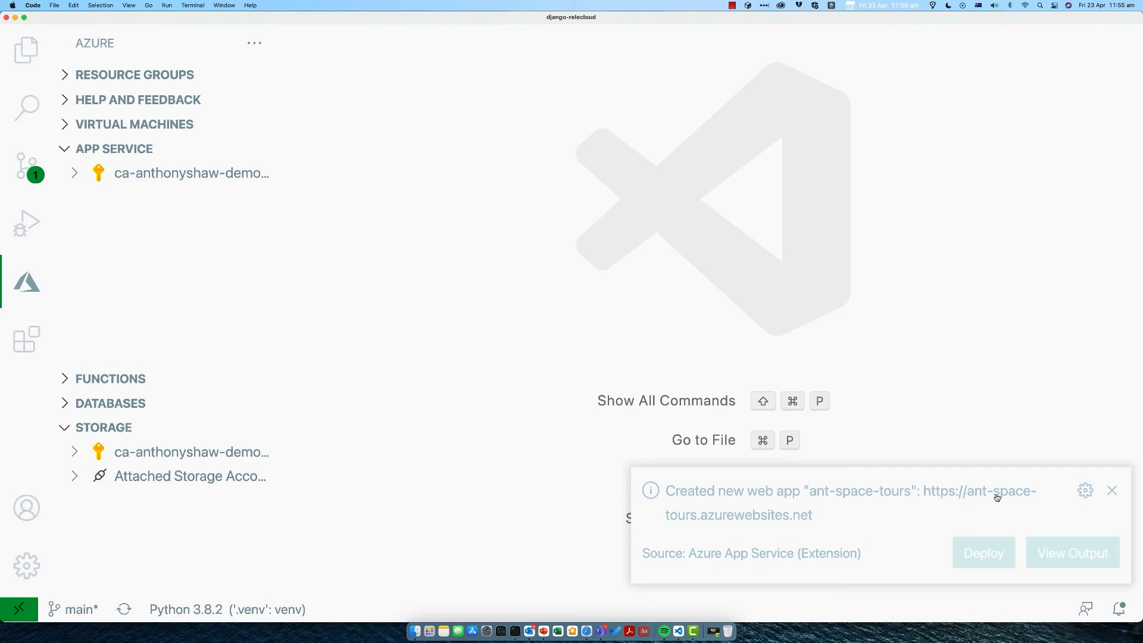
{"action": "mouse_move", "coordinate": [966, 496]}
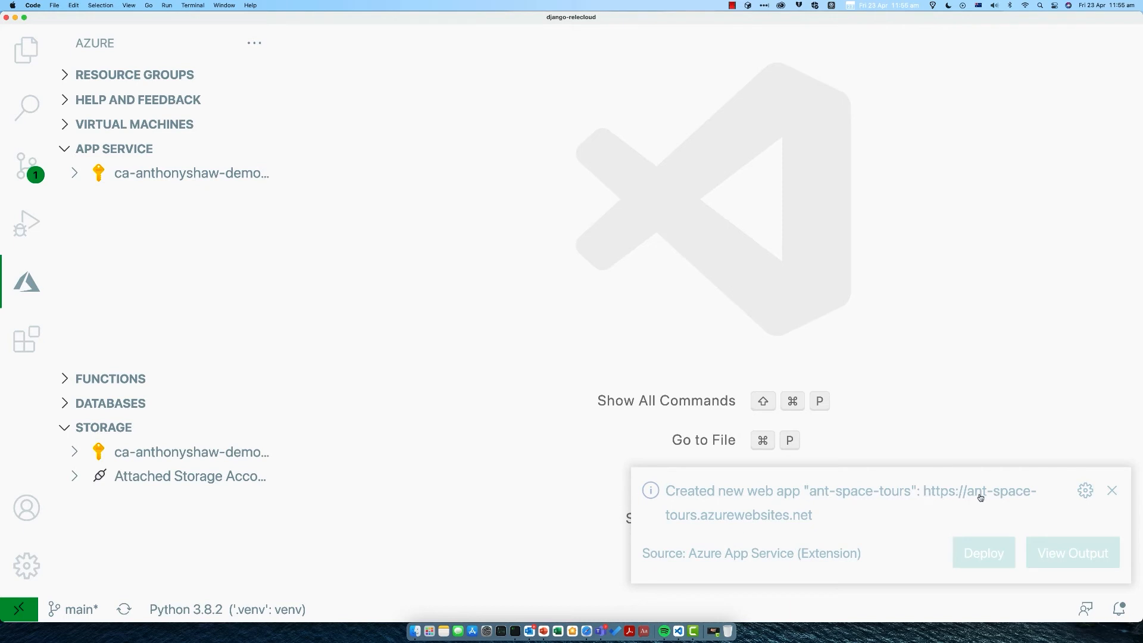
{"action": "mouse_move", "coordinate": [813, 523]}
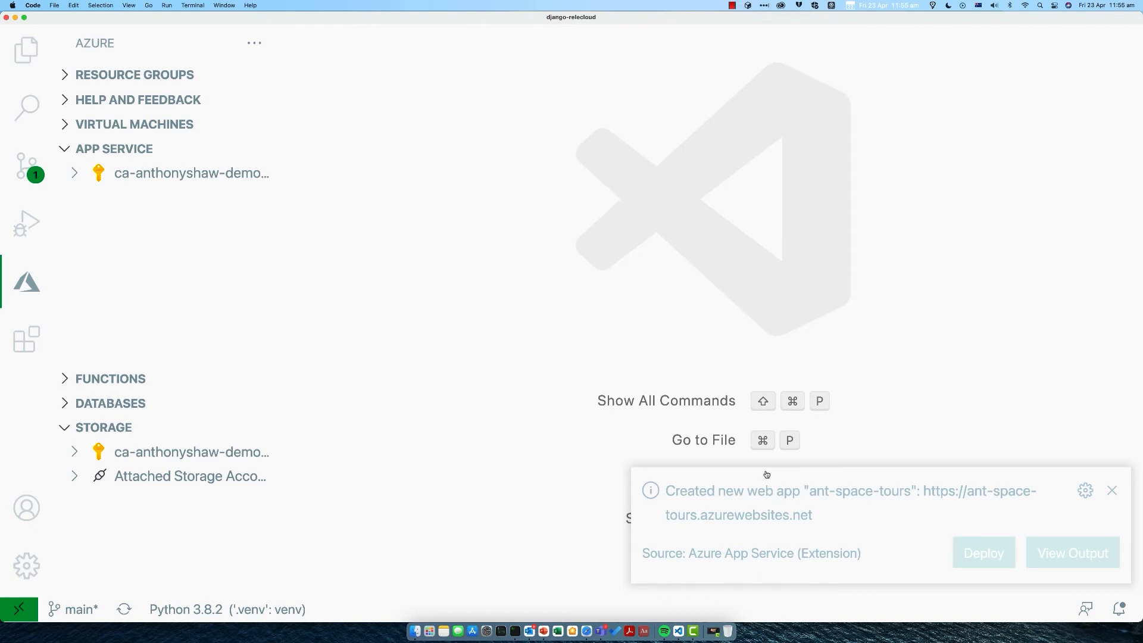
- Dismiss the 'Created new web app' notification for ant-space-tours
{"action": "left_click", "coordinate": [1111, 490]}
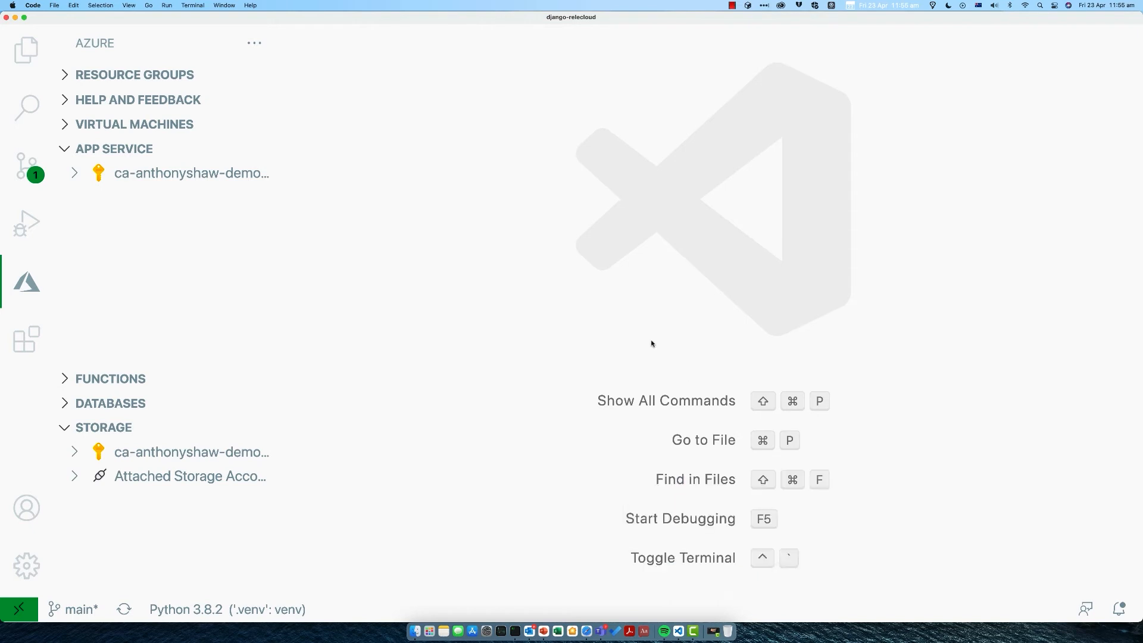
{"action": "mouse_move", "coordinate": [132, 122]}
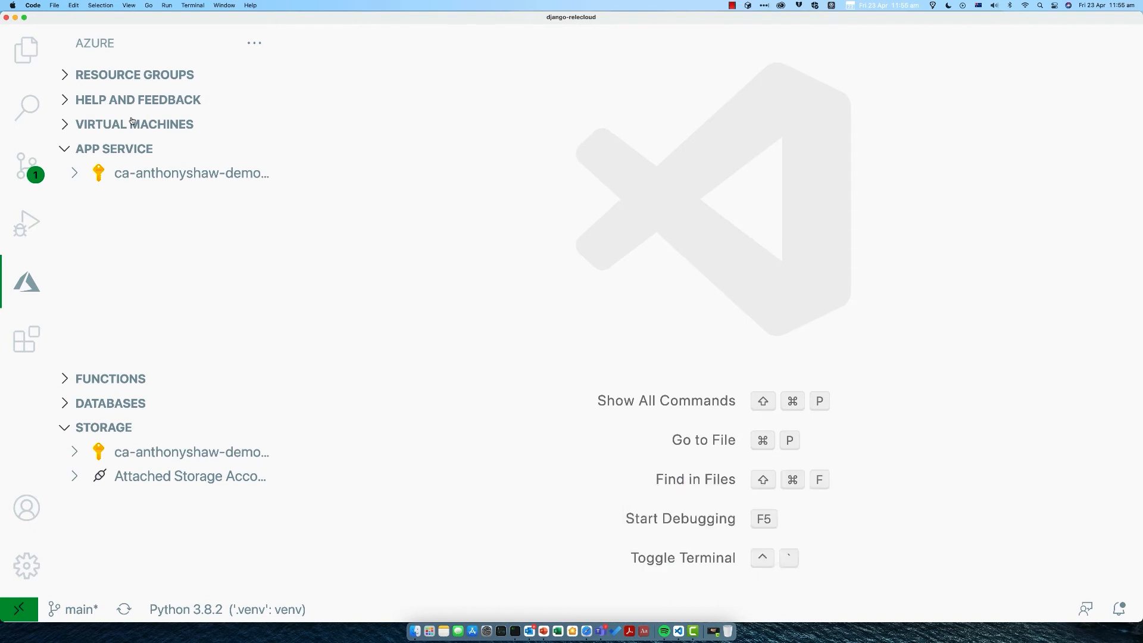
- Add application setting SCM_DO_BUILD_DURING_DEPLOYMENT = 1 to the ant-space-tours web app
{"action": "left_click", "coordinate": [74, 173]}
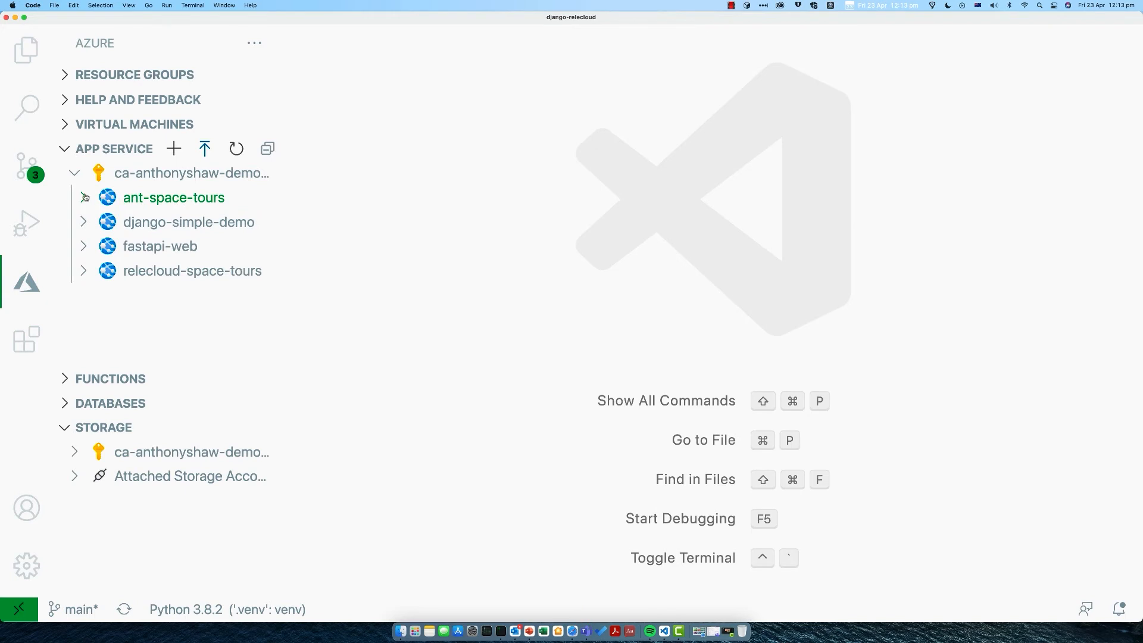
{"action": "left_click", "coordinate": [174, 196]}
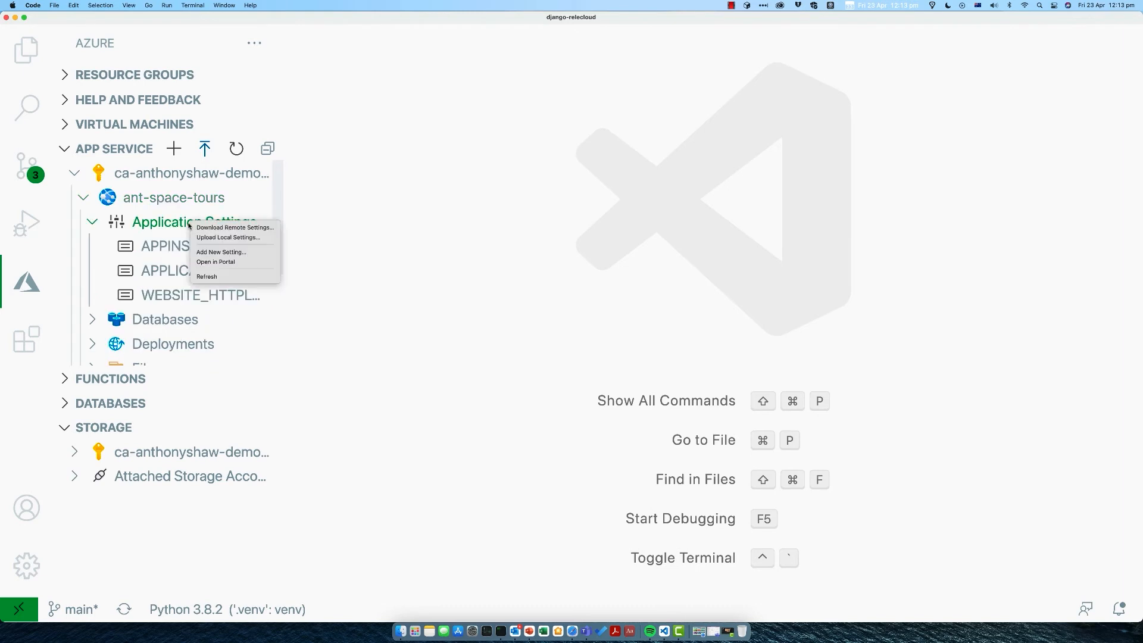
{"action": "left_click", "coordinate": [222, 253]}
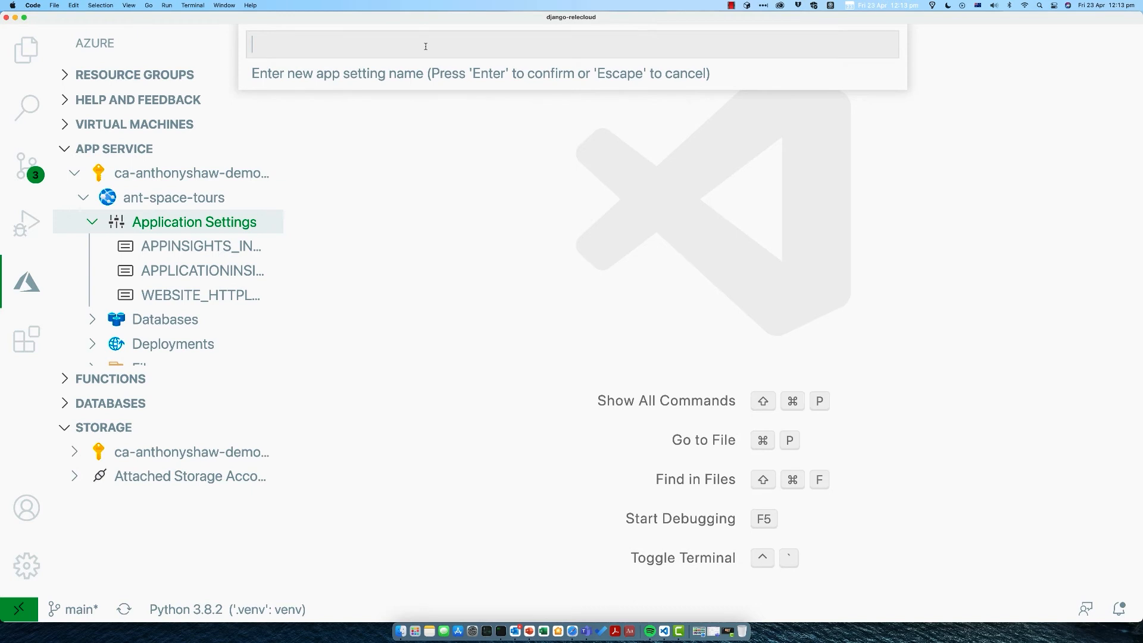
{"action": "type", "text": "SCM_DO_BUILD_DURING_DEPLOYMENT"}
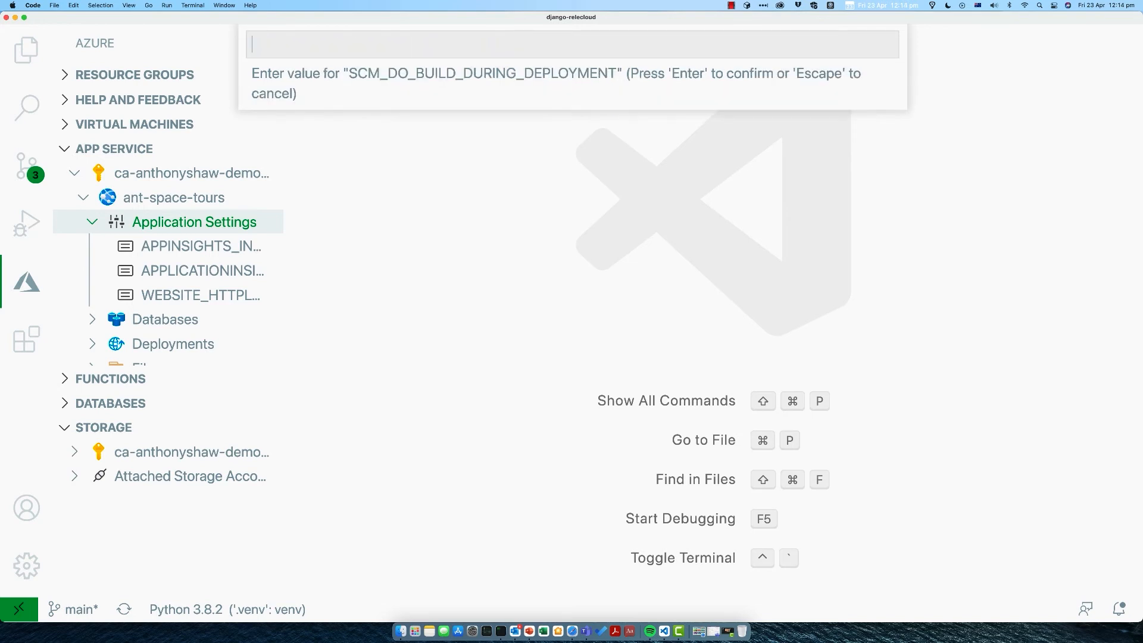
{"action": "type", "text": "1"}
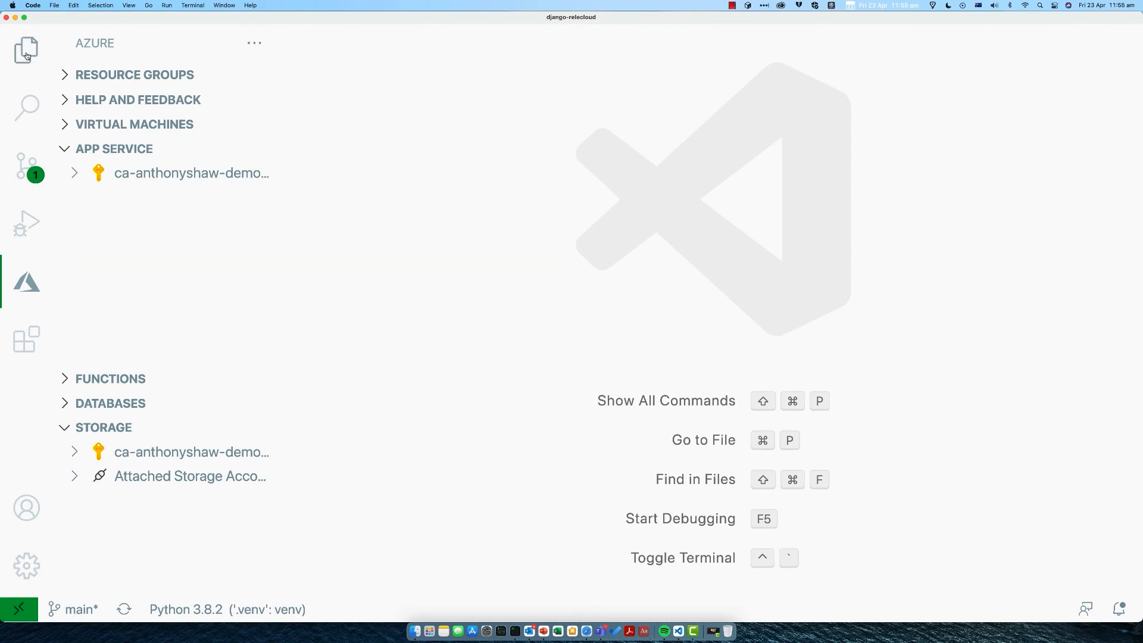
- Show project/settings.py from the Explorer file tree in the editor
{"action": "left_click", "coordinate": [26, 50]}
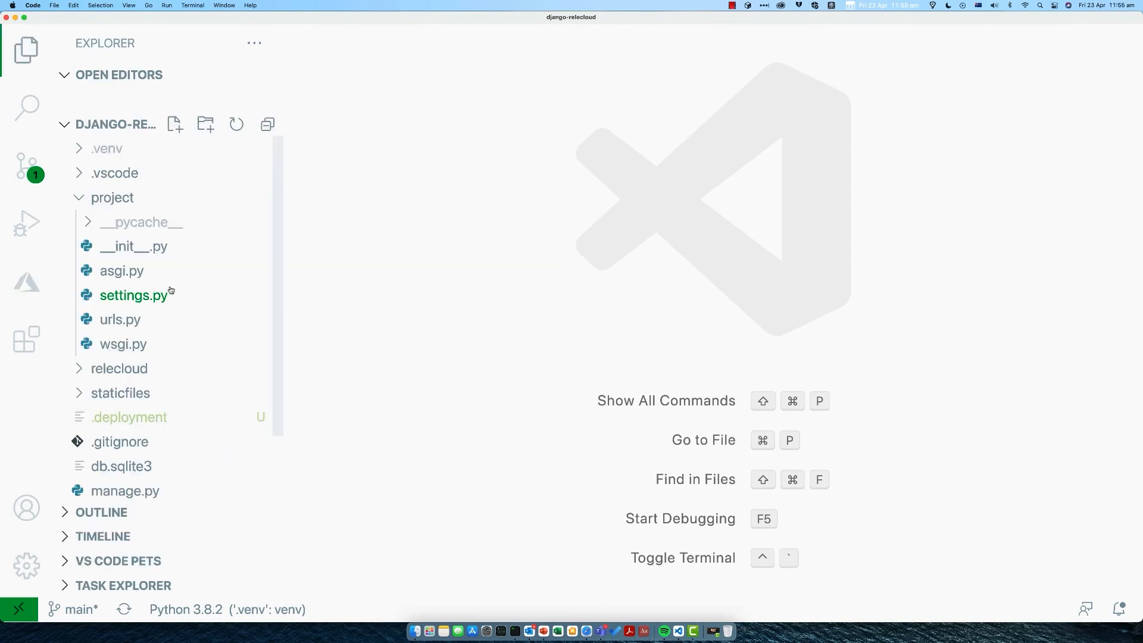
{"action": "left_click", "coordinate": [134, 296]}
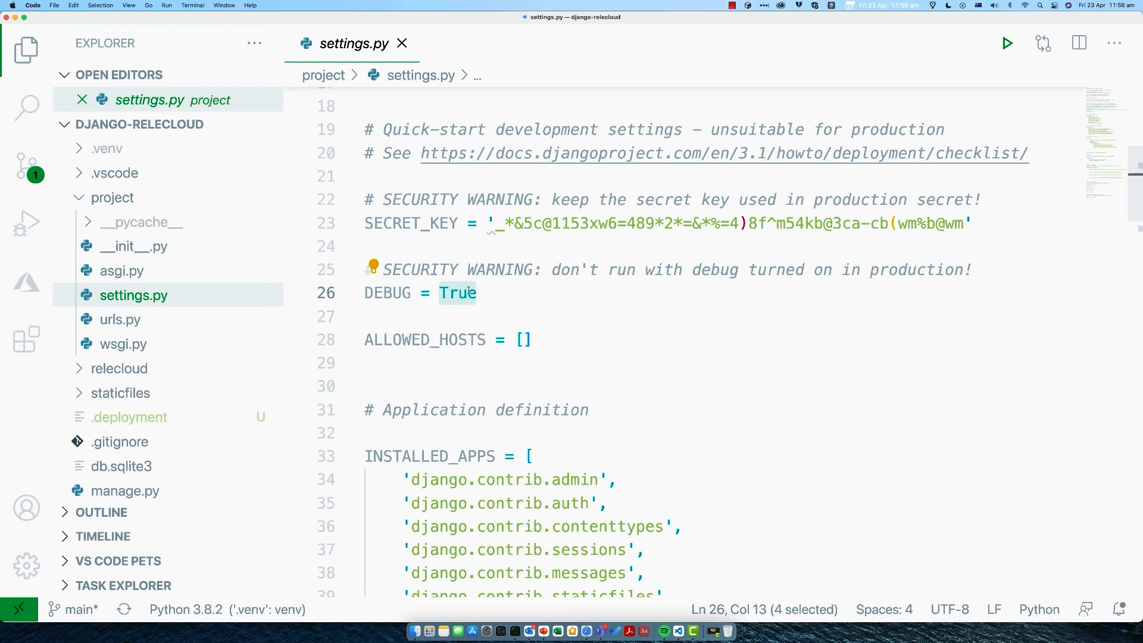
- Set DEBUG = False and ALLOWED_HOSTS to 'ant-space-tours.azurewebsites.net' in settings.py
{"action": "type", "text": "Fals"}
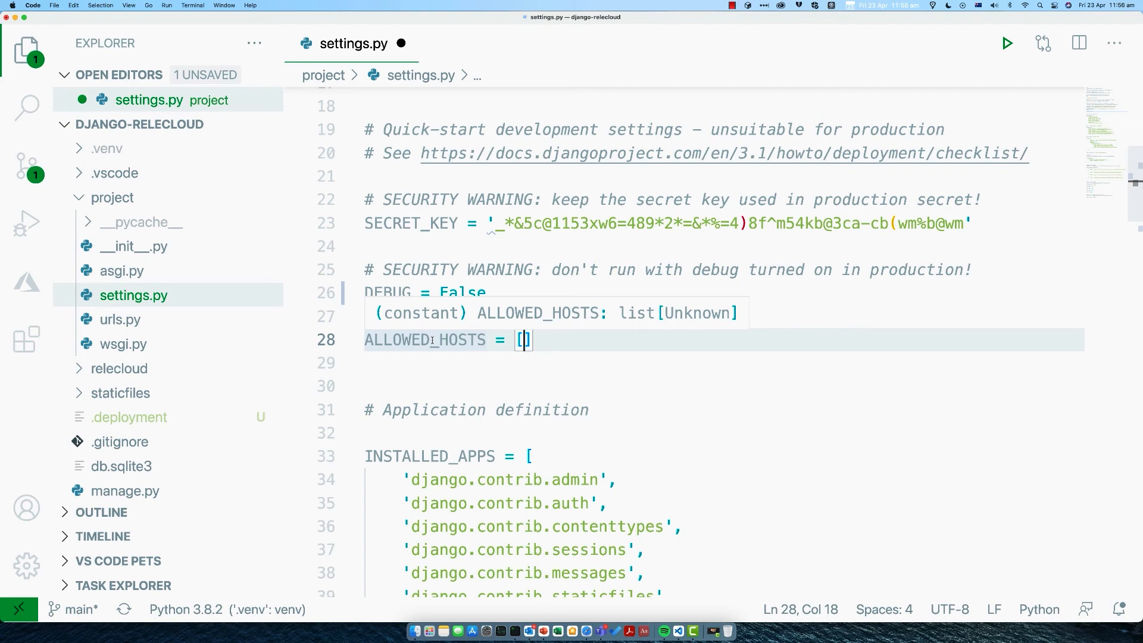
{"action": "type", "text": "'"}
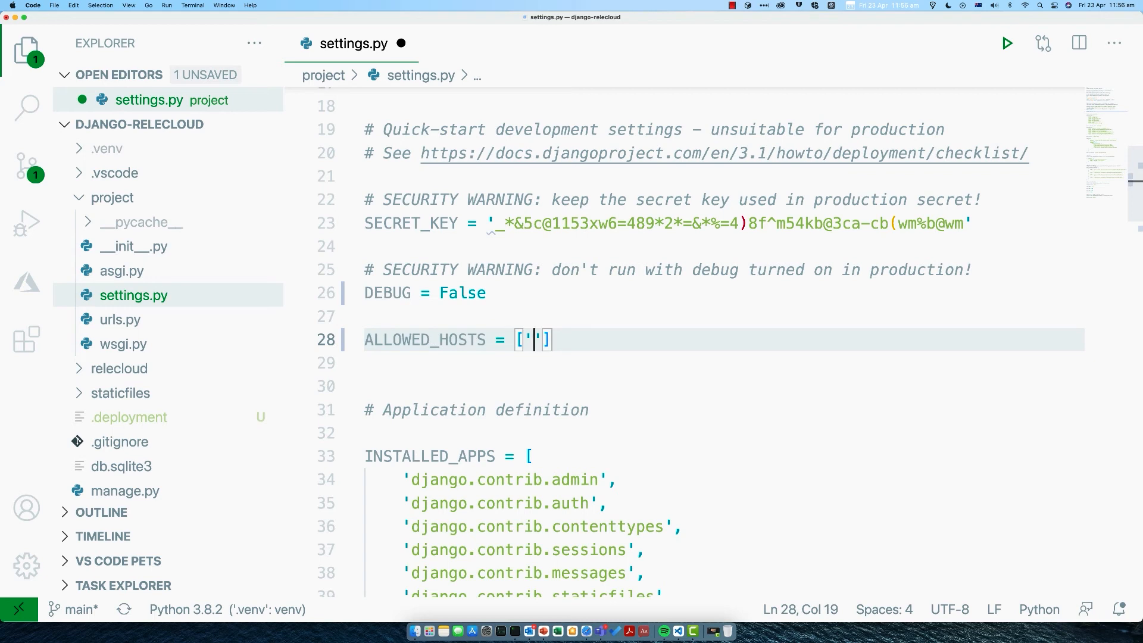
{"action": "type", "text": "ant-s"}
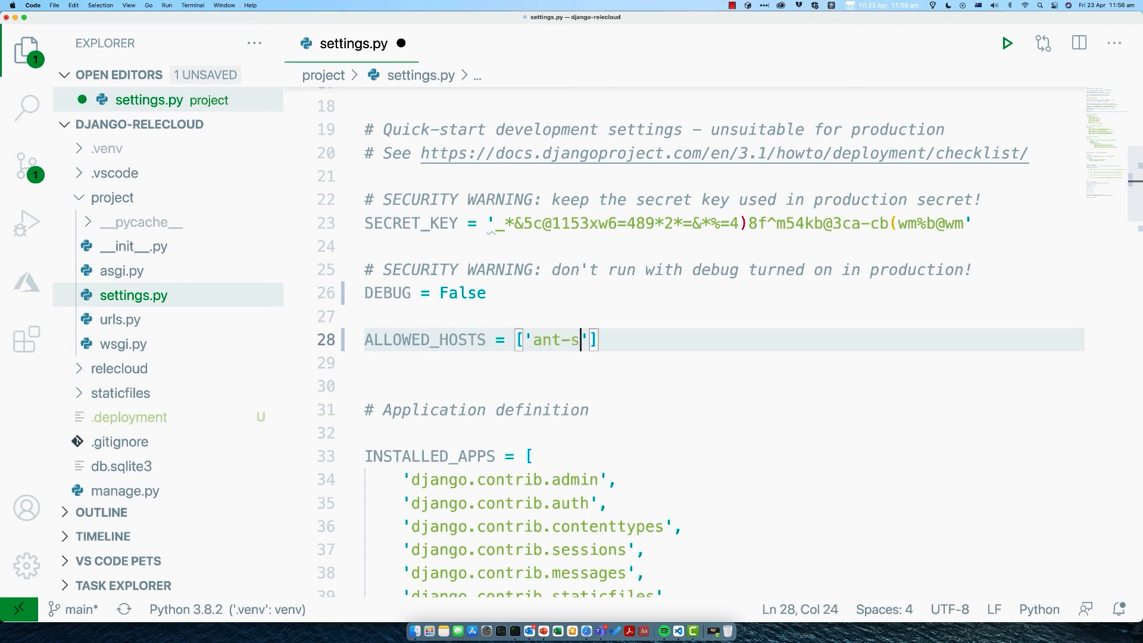
{"action": "type", "text": "pace-tours."}
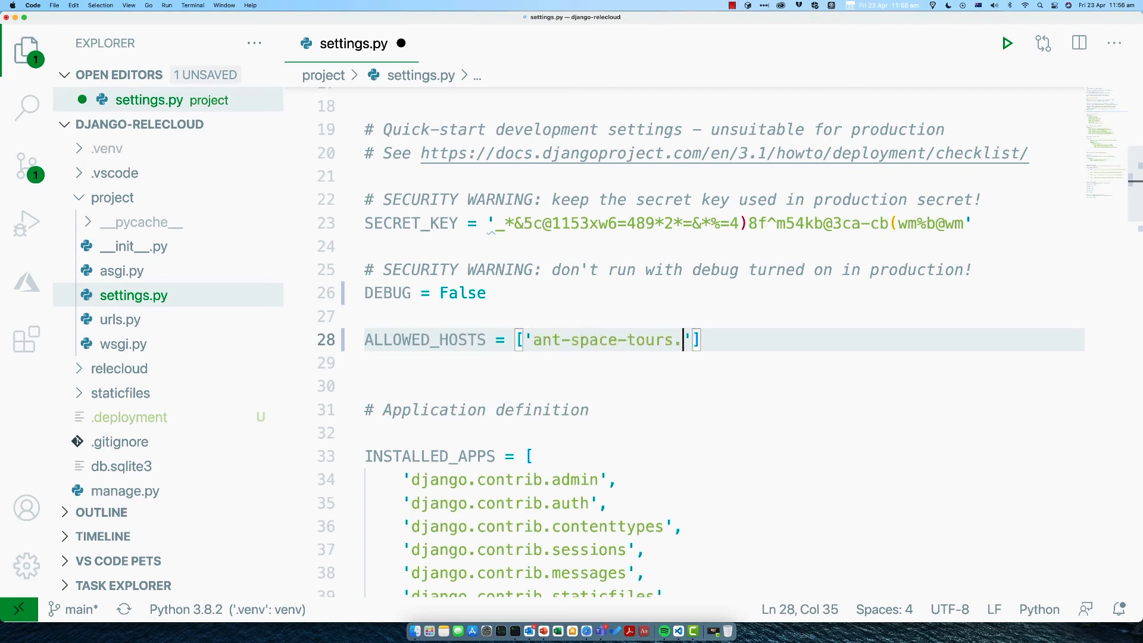
{"action": "type", "text": "azurewebsites"}
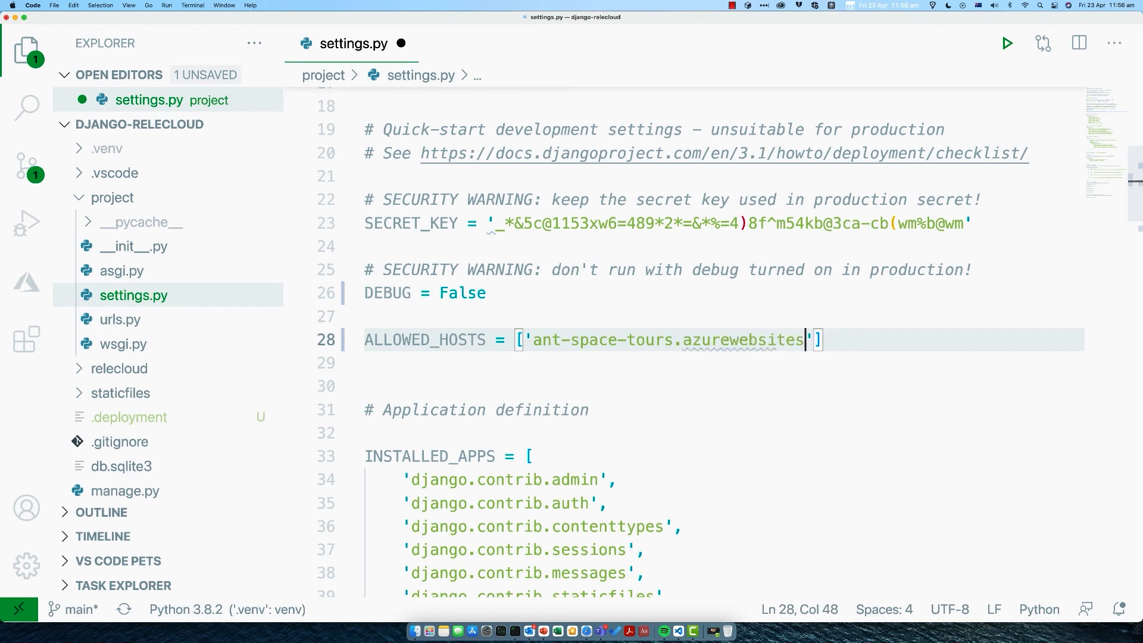
{"action": "type", "text": ".net"}
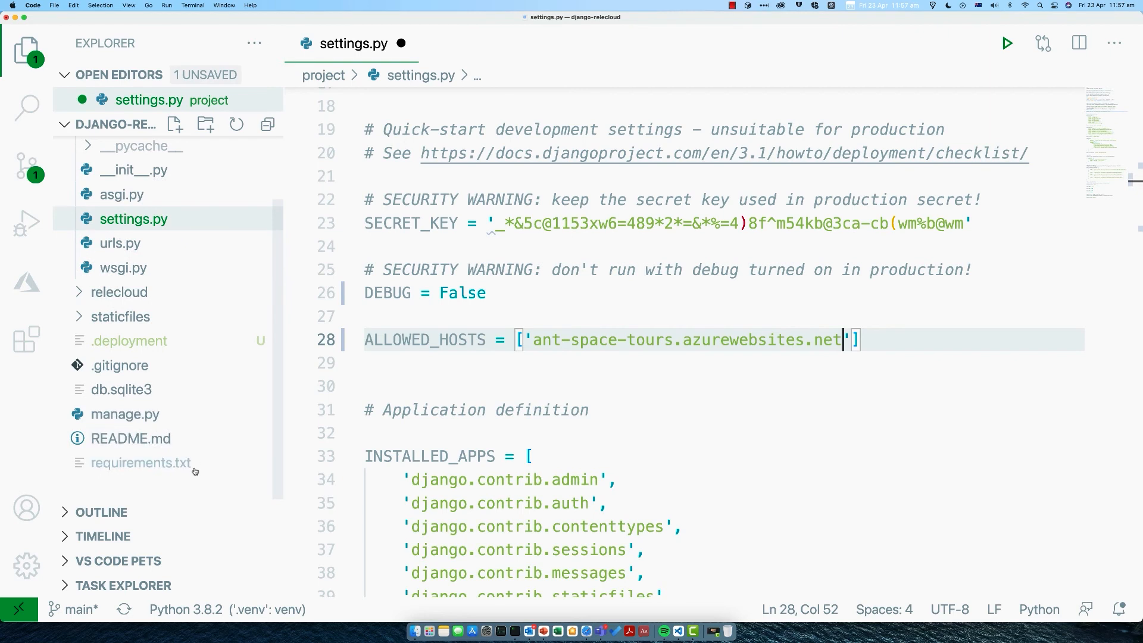
- Add whitenoise as a new line in requirements.txt, then return to settings.py
{"action": "left_click", "coordinate": [141, 463]}
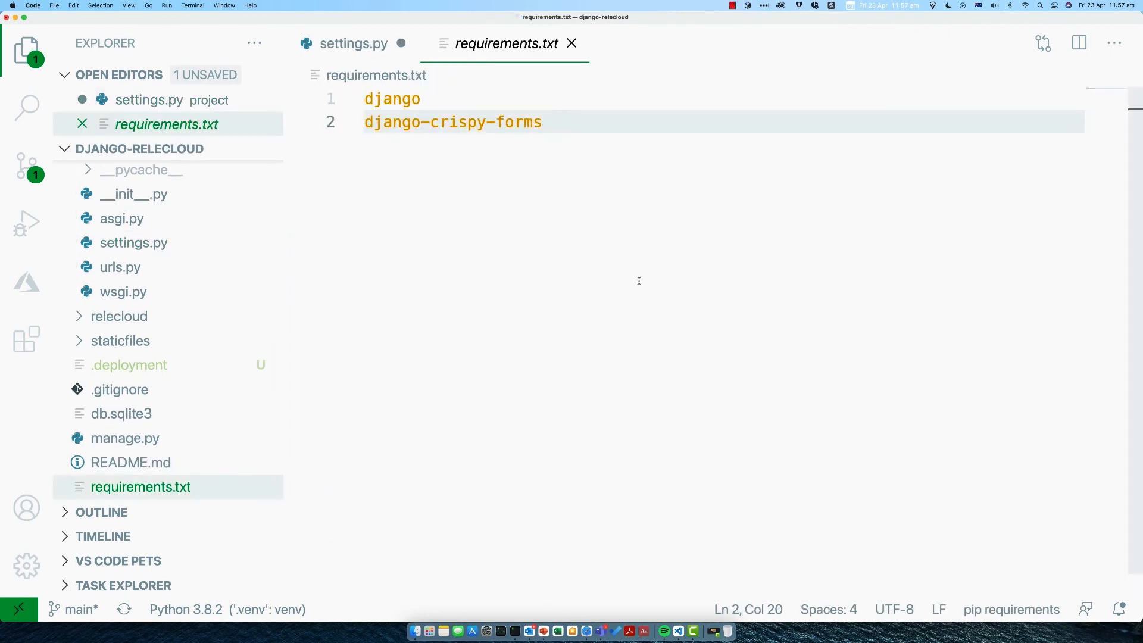
{"action": "key", "text": "enter"}
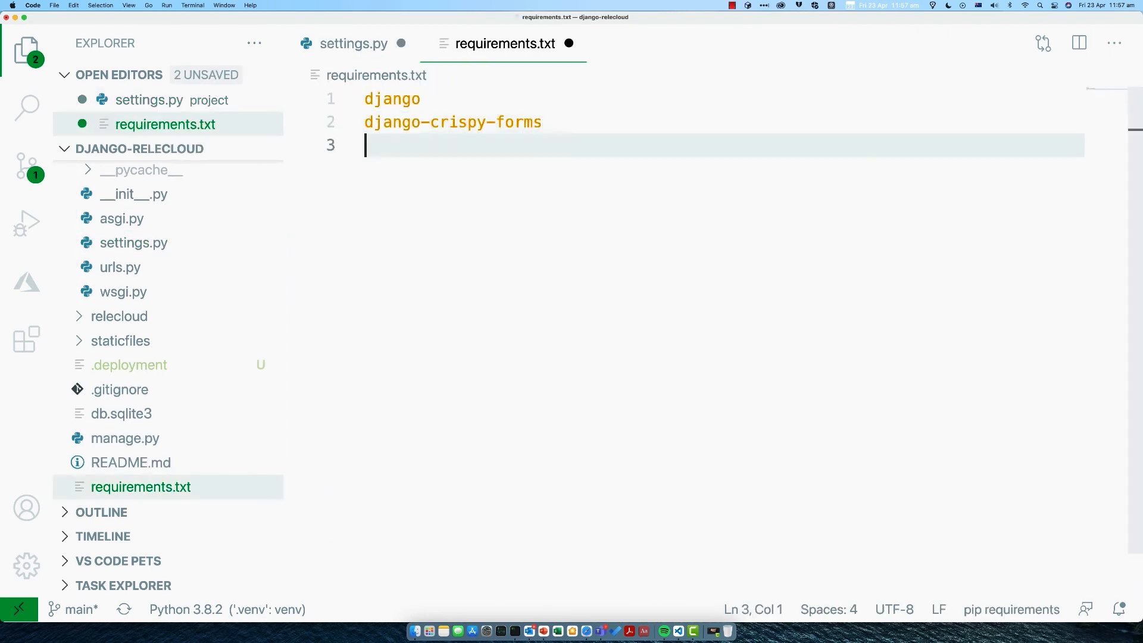
{"action": "type", "text": "whiten"}
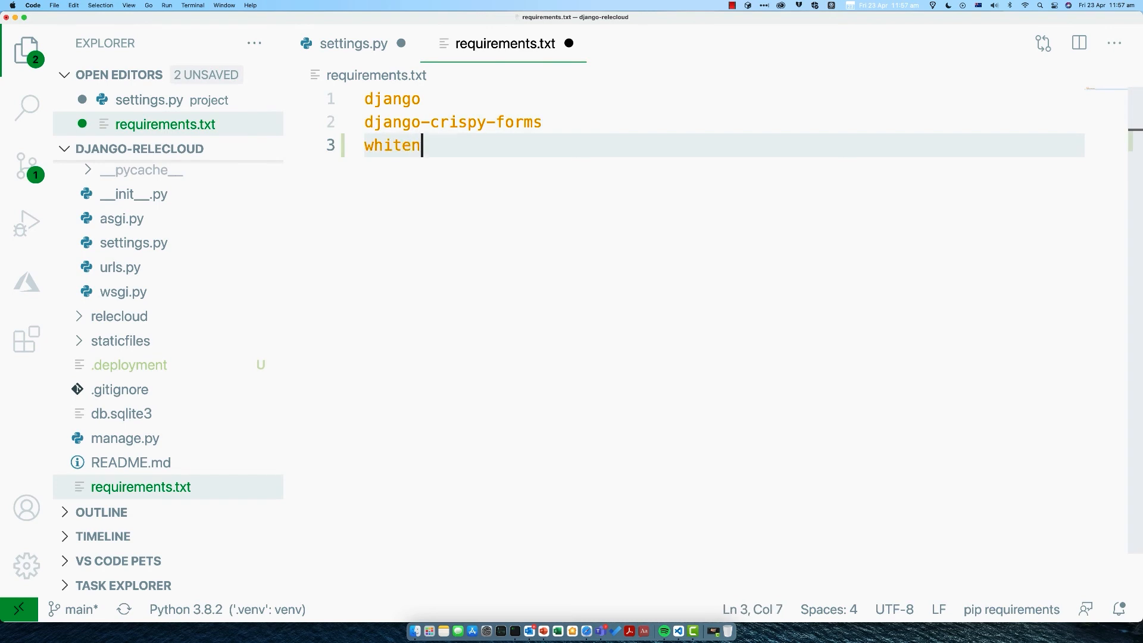
{"action": "left_click", "coordinate": [357, 44]}
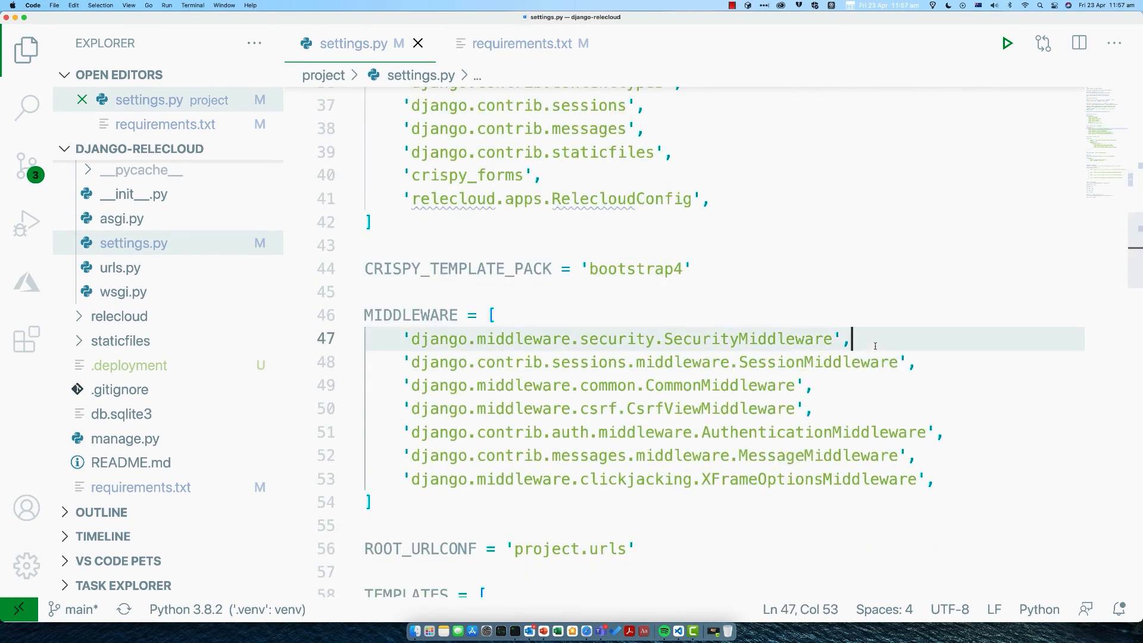
- Insert 'whitenoise.middleware.WhiteNoiseMiddleware' into MIDDLEWARE after SecurityMiddleware
{"action": "type", "text": "''"}
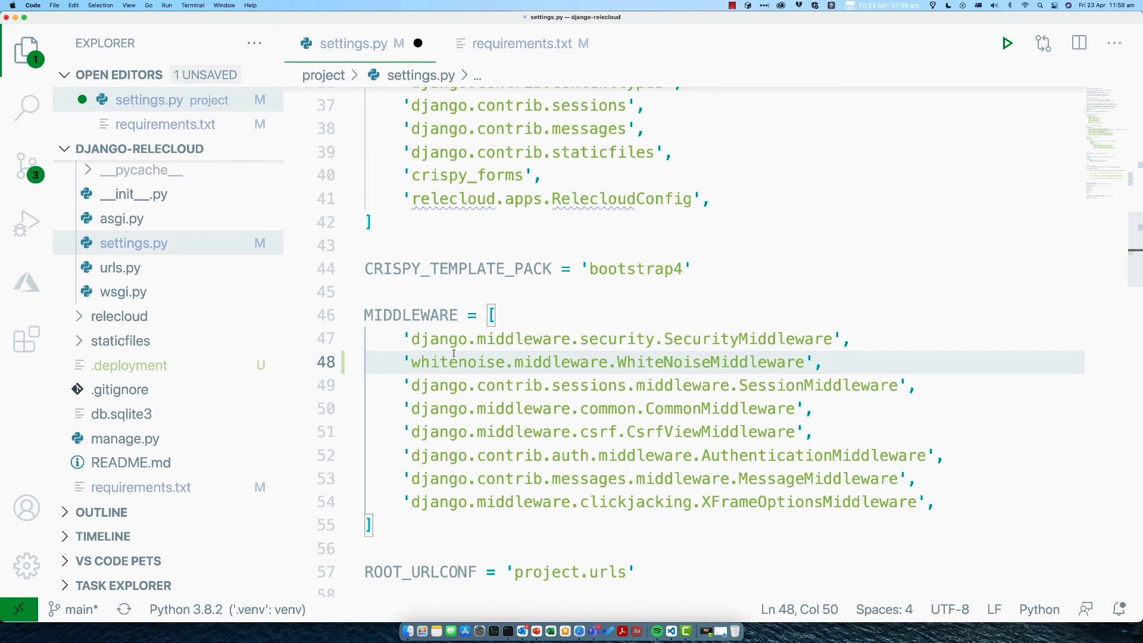
{"action": "scroll", "scroll_direction": "down", "scroll_amount": 3}
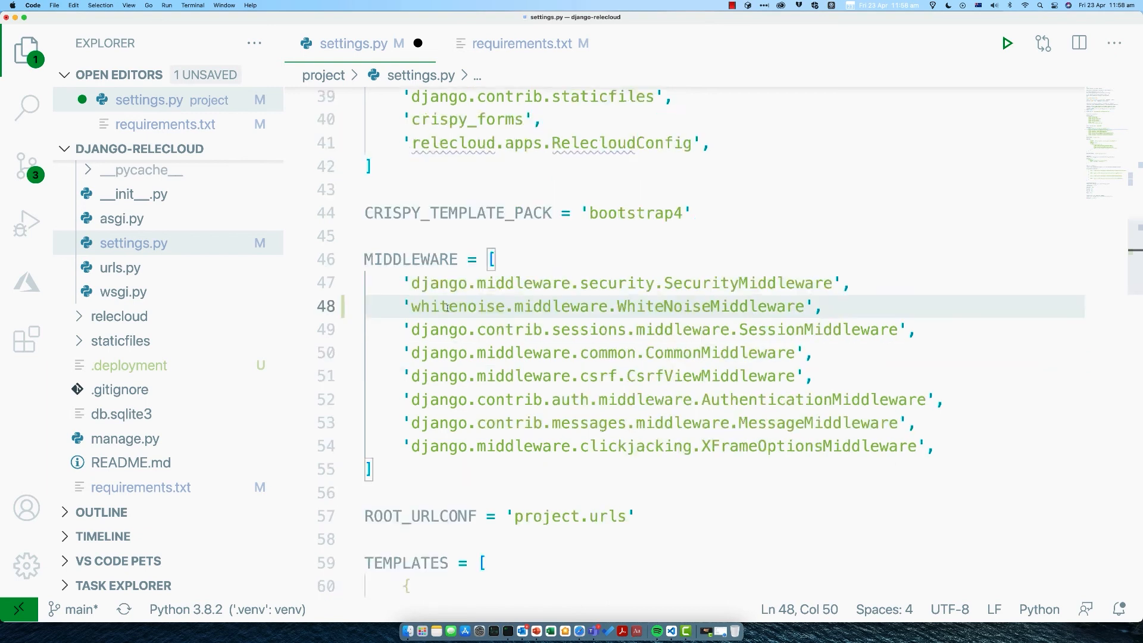
{"action": "scroll", "scroll_direction": "down", "scroll_amount": 3}
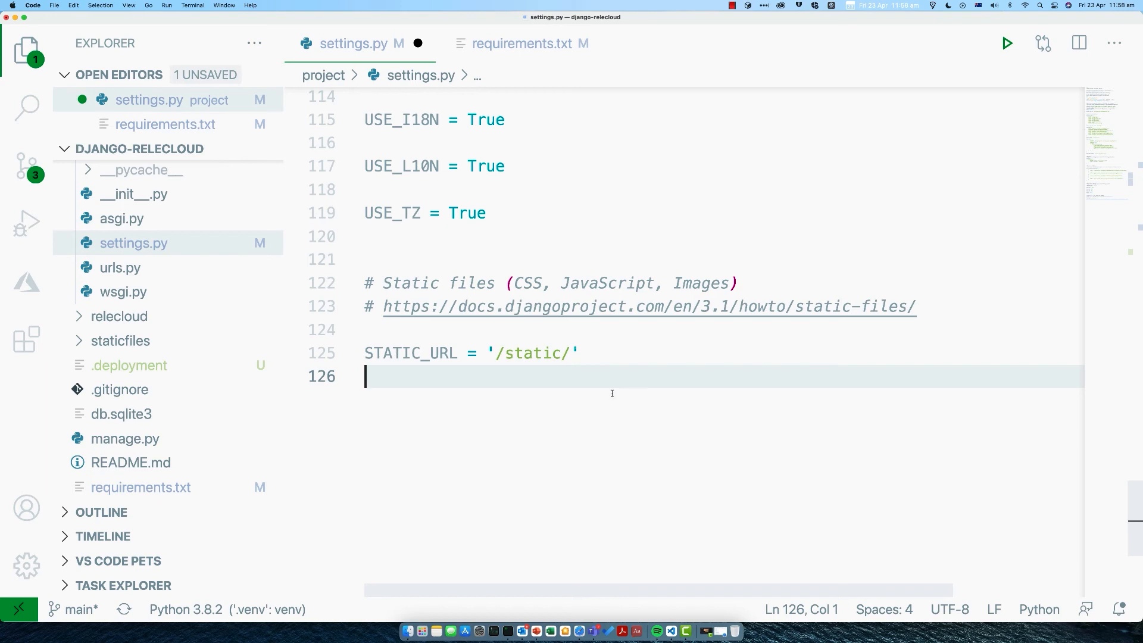
- Add STATICFILES_STORAGE = 'whitenoise.storage.CompressedManifestStaticFilesStorage' below STATIC_URL
{"action": "key", "text": "enter"}
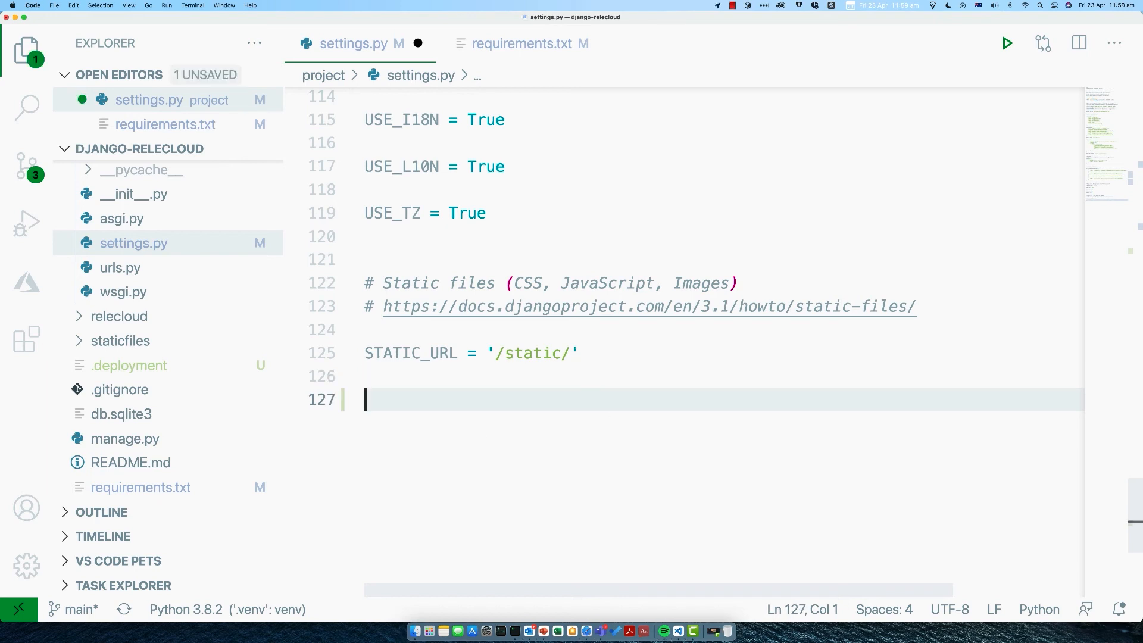
{"action": "type", "text": "STATICFILES_STORAGE = 'whitenoise.storage.CompressedManifestStaticFilesStorage'"}
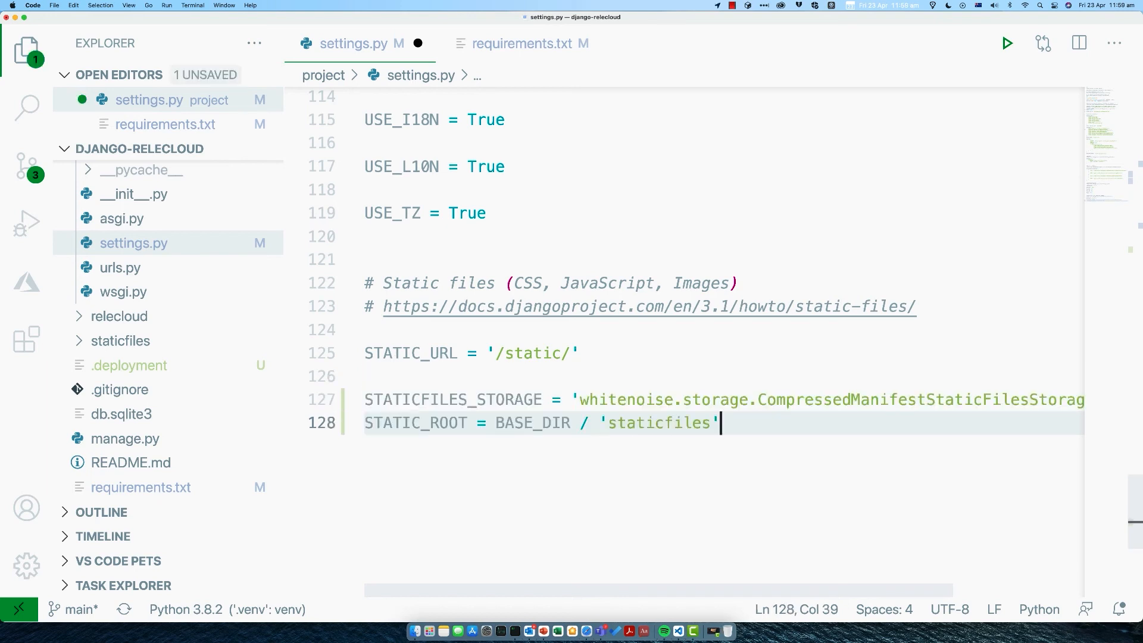
{"action": "mouse_move", "coordinate": [453, 400]}
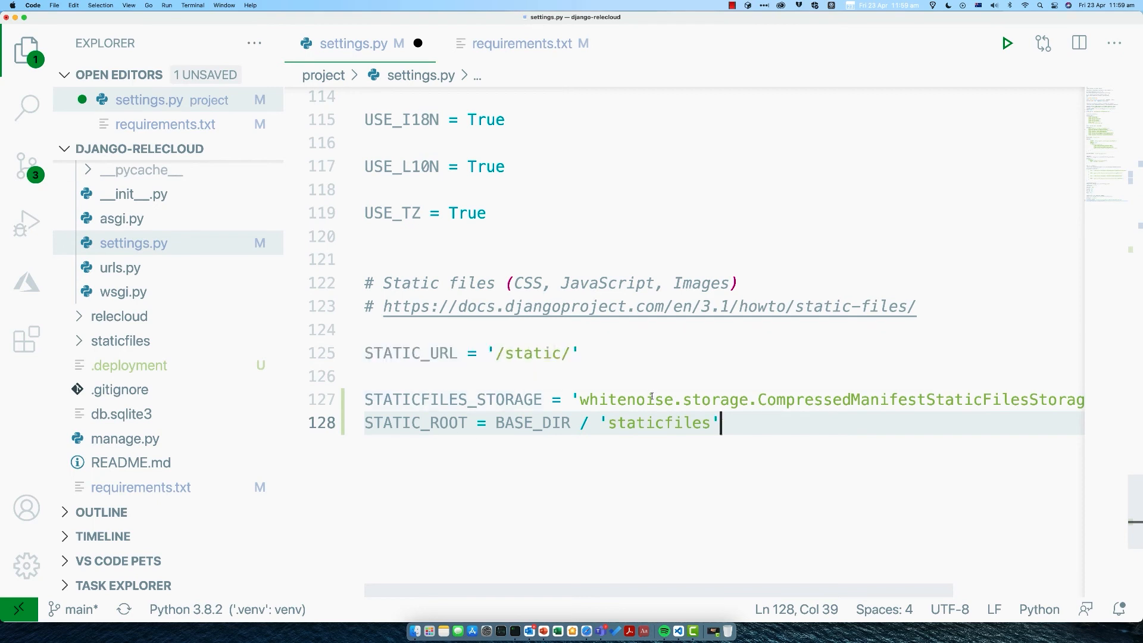
{"action": "mouse_move", "coordinate": [416, 423]}
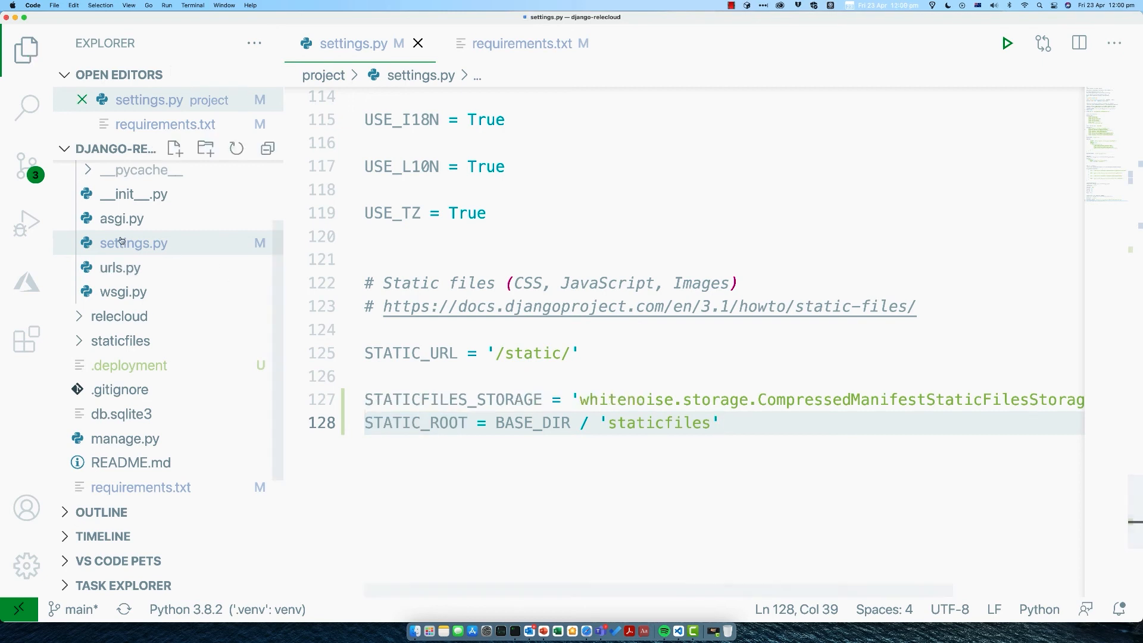
- Start a Deploy to Web App from the Azure view and confirm ant-space-tours as the target
{"action": "left_click", "coordinate": [25, 282]}
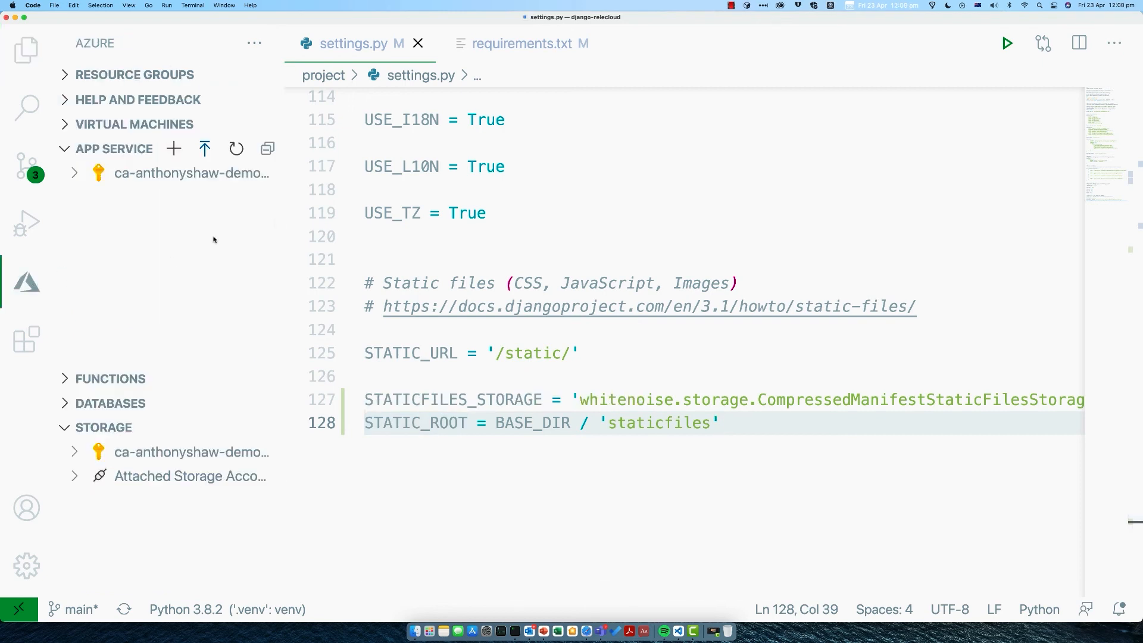
{"action": "mouse_move", "coordinate": [204, 149]}
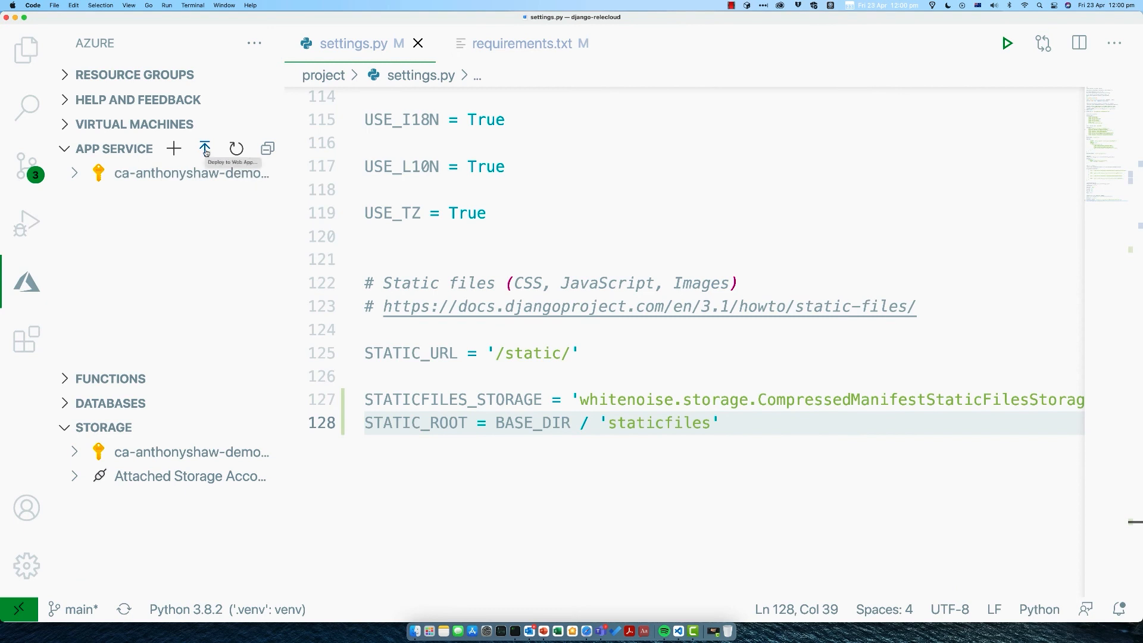
{"action": "mouse_move", "coordinate": [213, 152]}
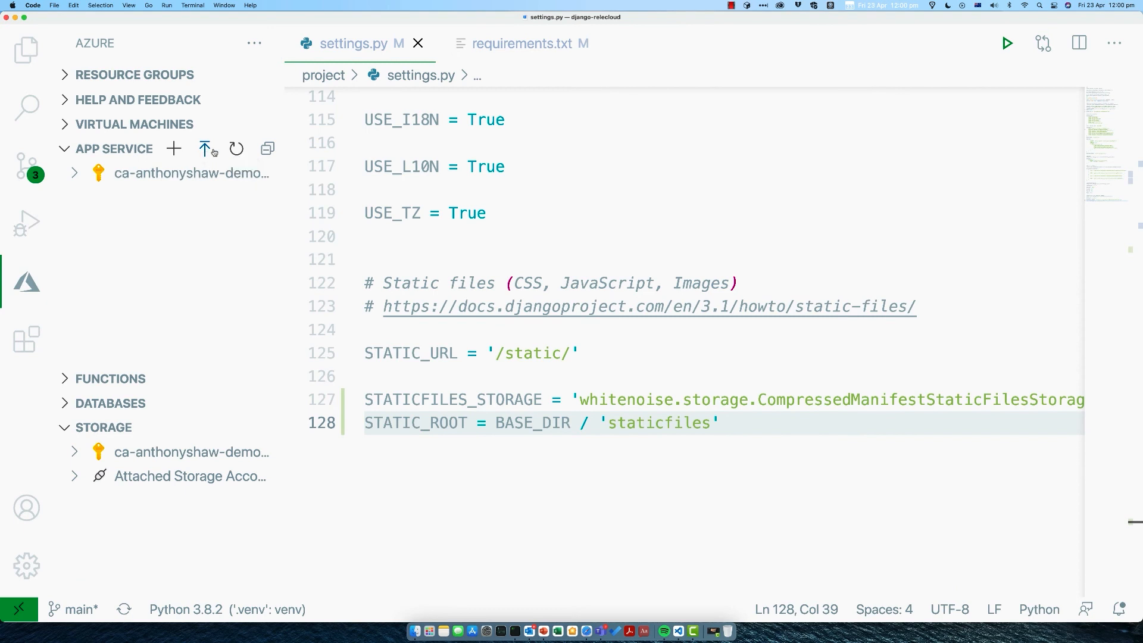
{"action": "left_click", "coordinate": [205, 149]}
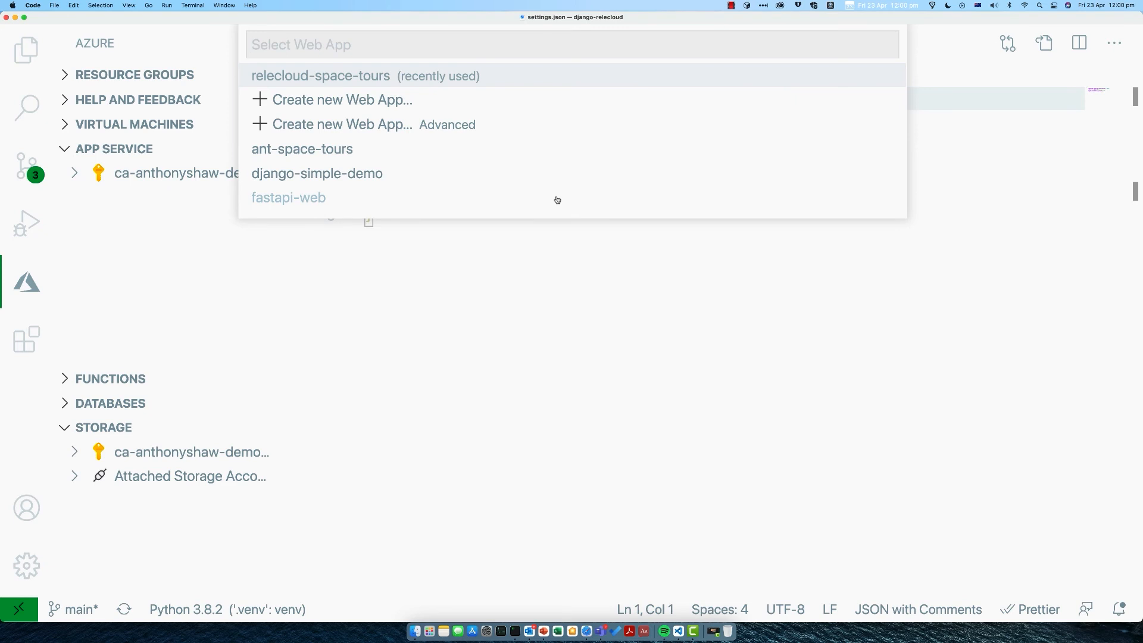
{"action": "mouse_move", "coordinate": [561, 190]}
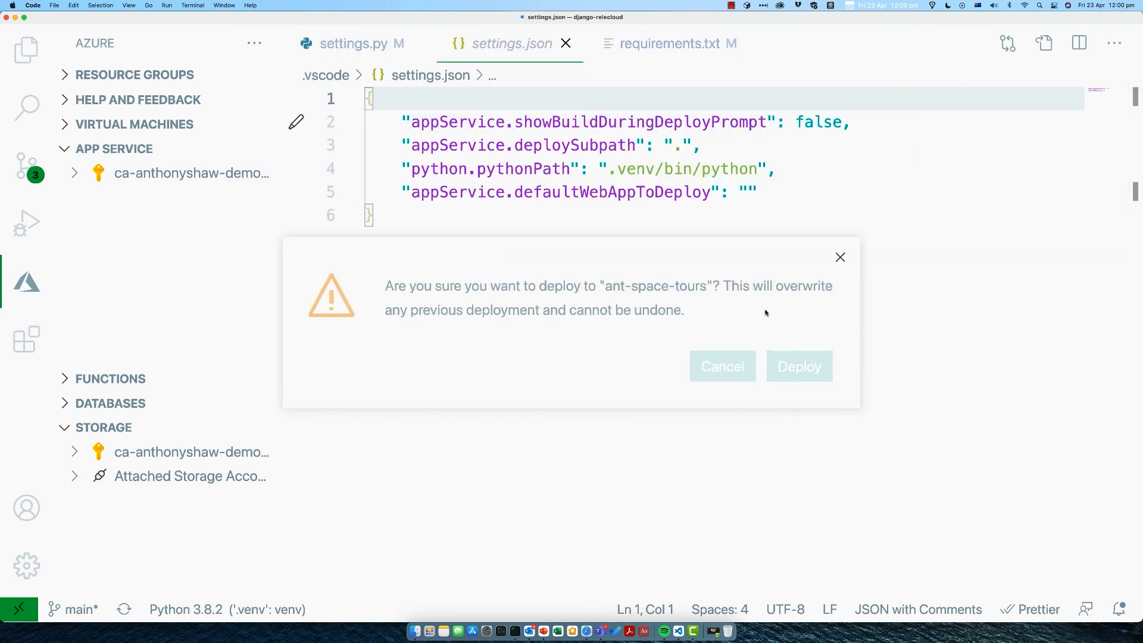
{"action": "mouse_move", "coordinate": [800, 343]}
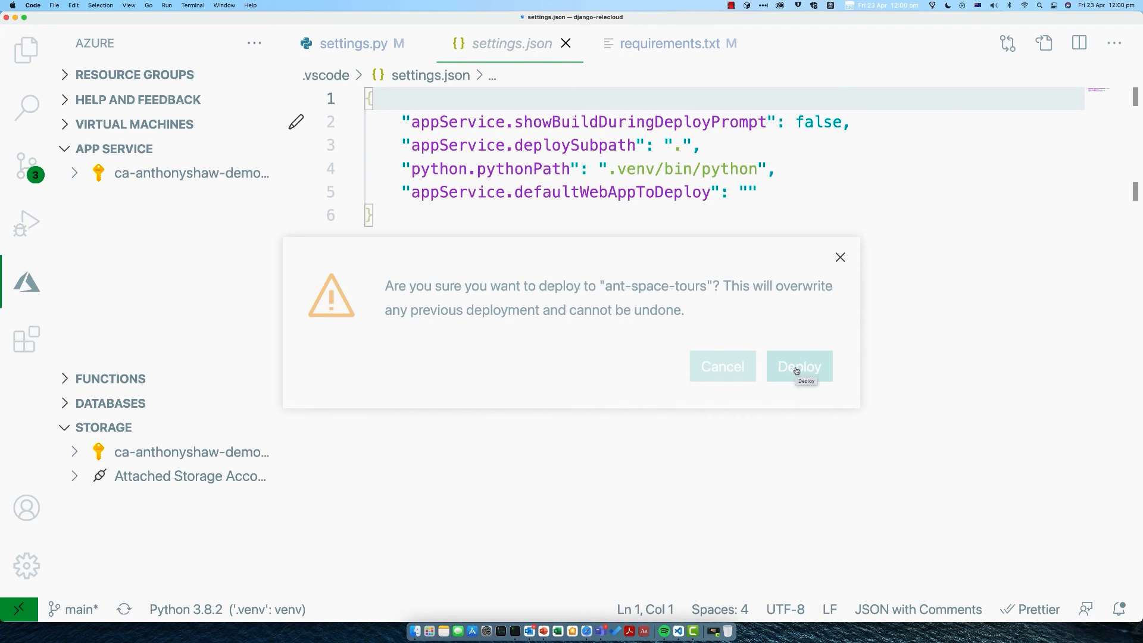
{"action": "mouse_move", "coordinate": [798, 370]}
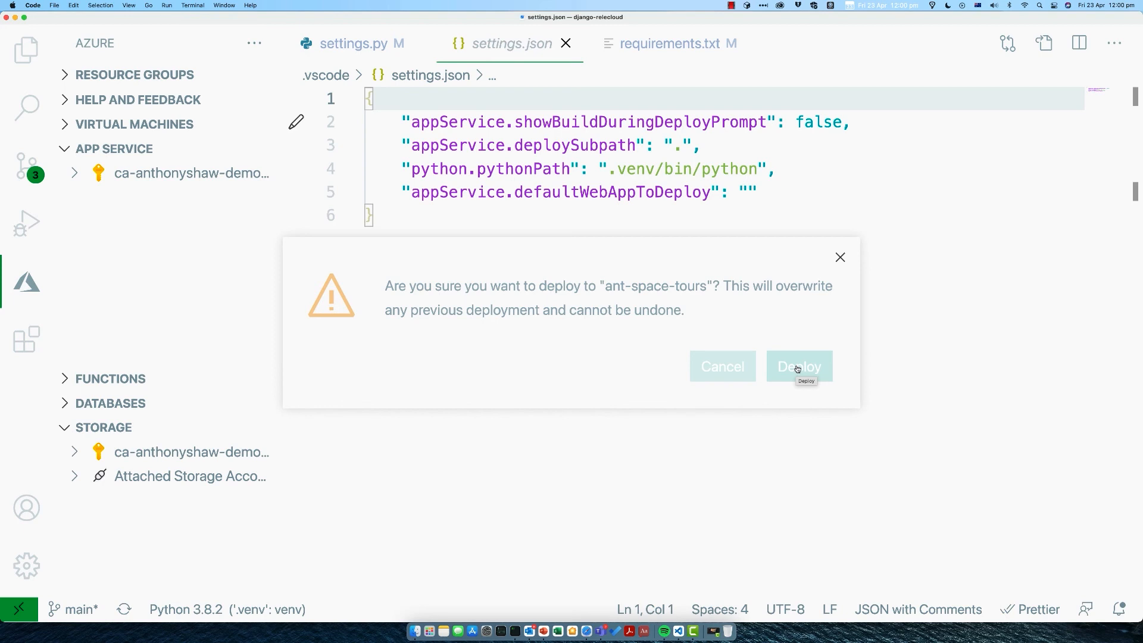
{"action": "left_click", "coordinate": [799, 366]}
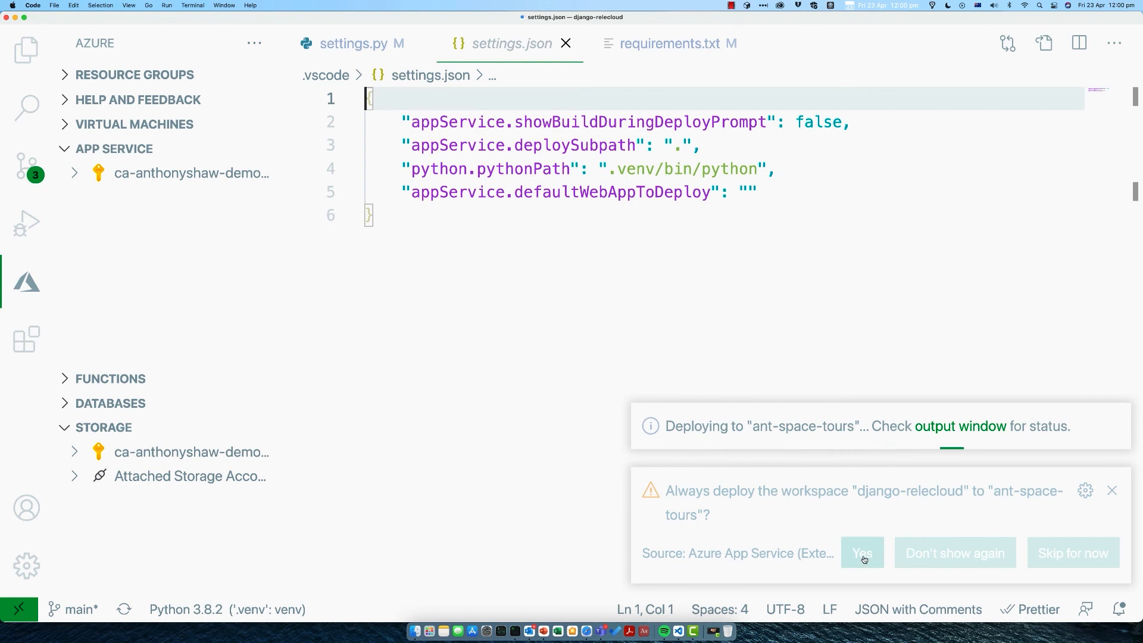
- Make ant-space-tours the default deploy target, close settings.json and show the deployment log
{"action": "left_click", "coordinate": [862, 553]}
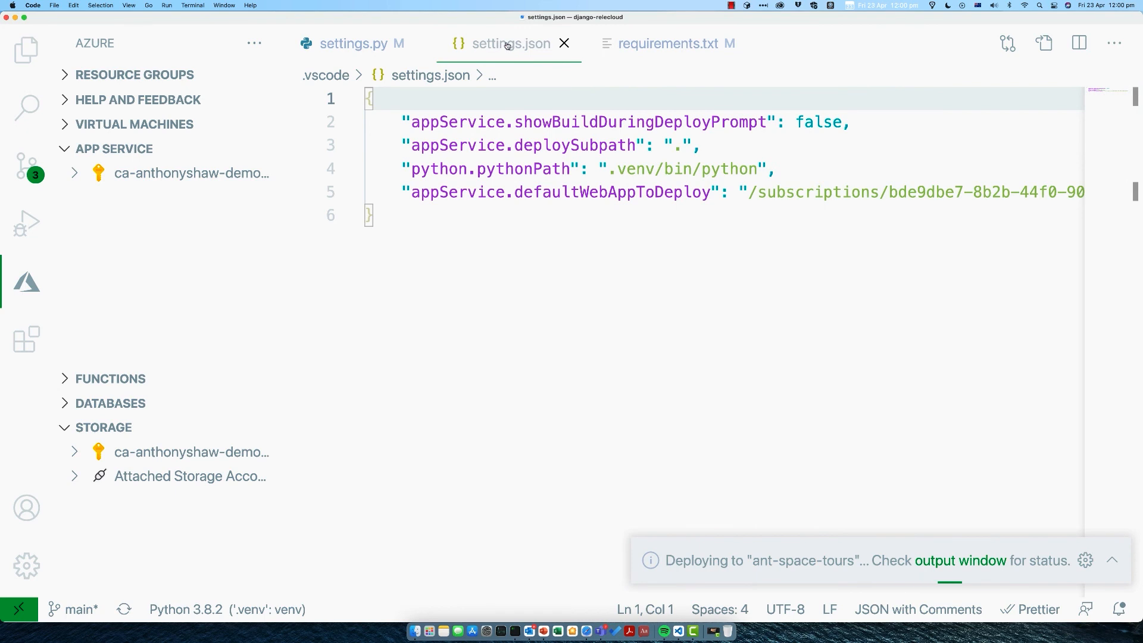
{"action": "left_click", "coordinate": [564, 44]}
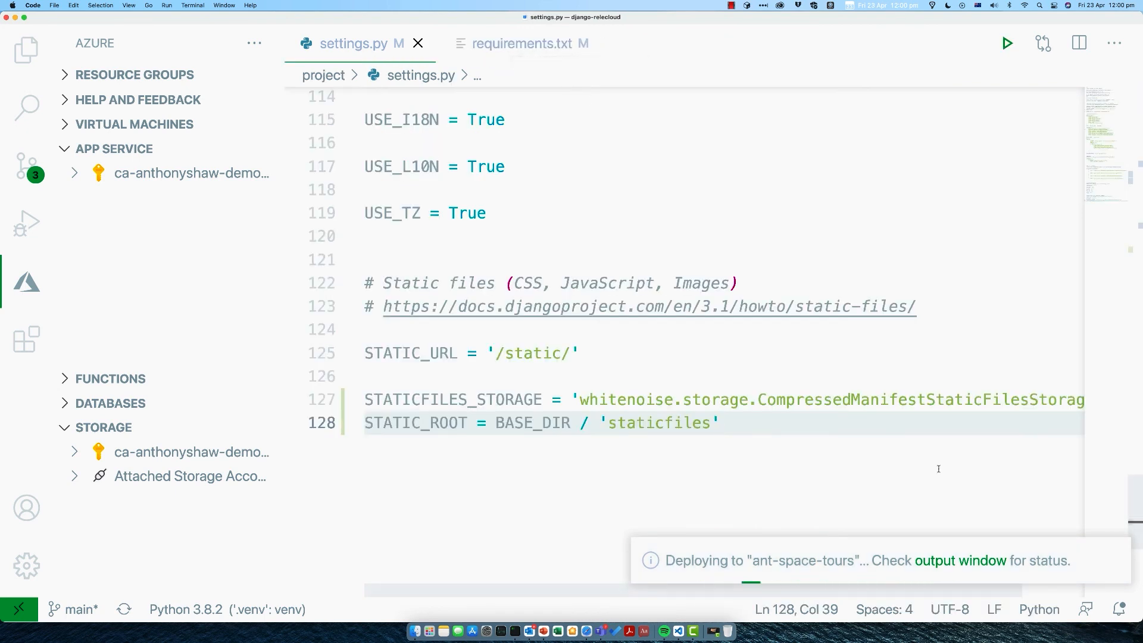
{"action": "mouse_move", "coordinate": [964, 544]}
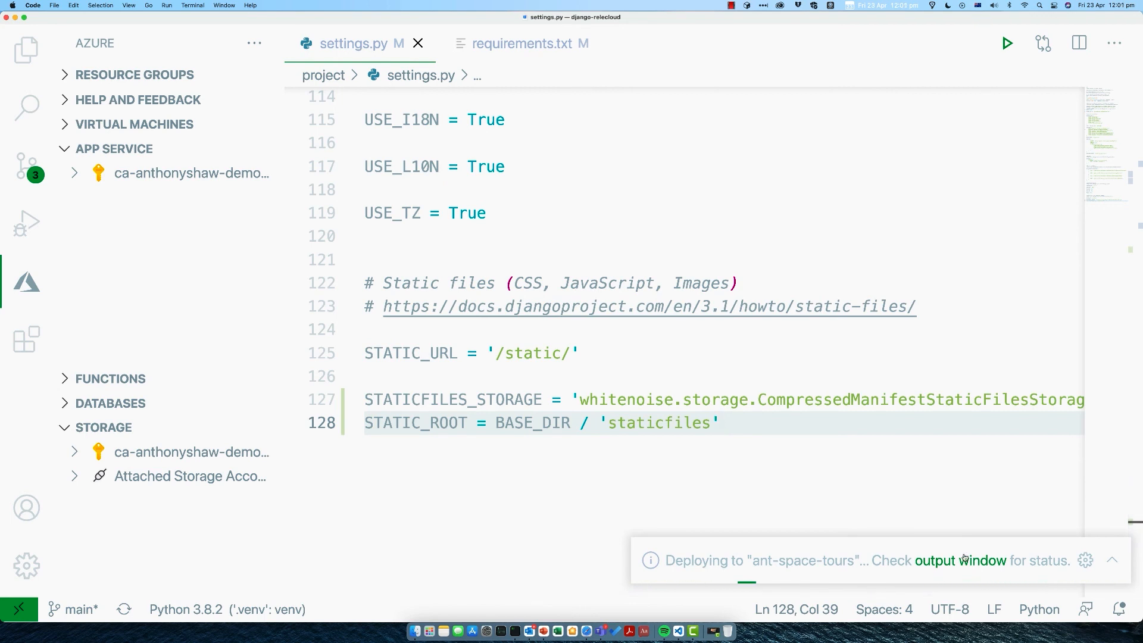
{"action": "mouse_move", "coordinate": [962, 559]}
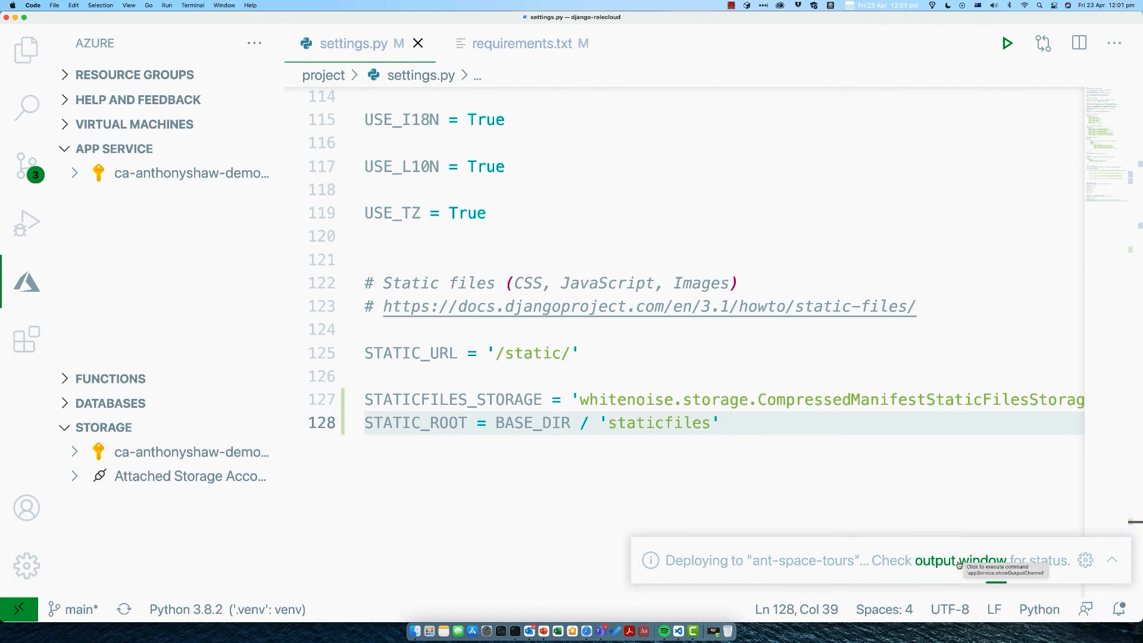
{"action": "left_click", "coordinate": [961, 561]}
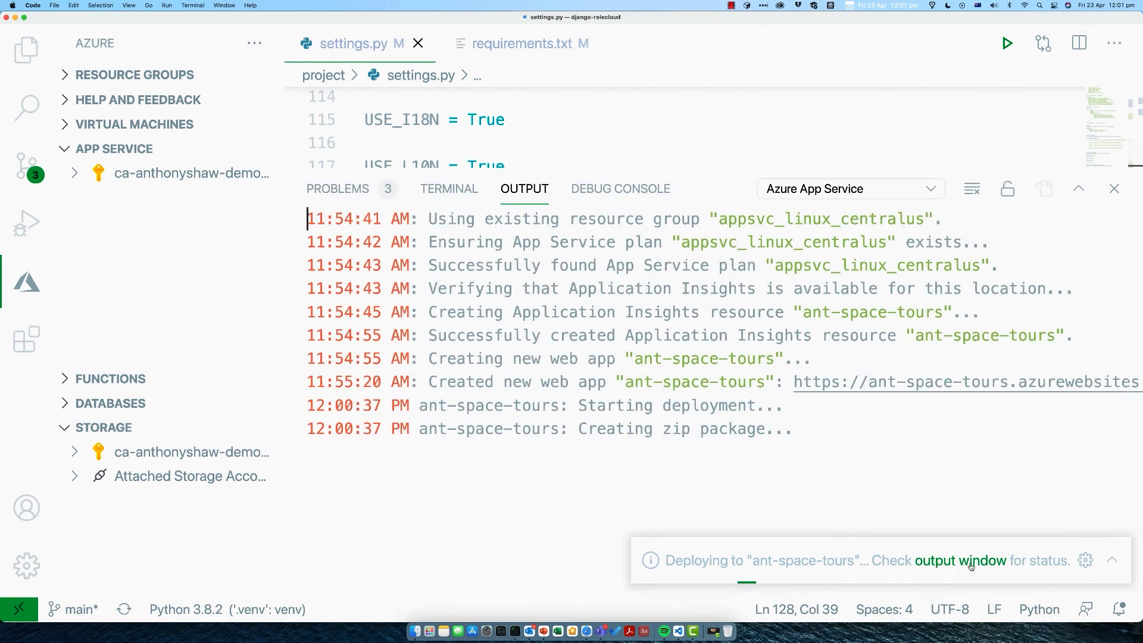
{"action": "mouse_move", "coordinate": [824, 381]}
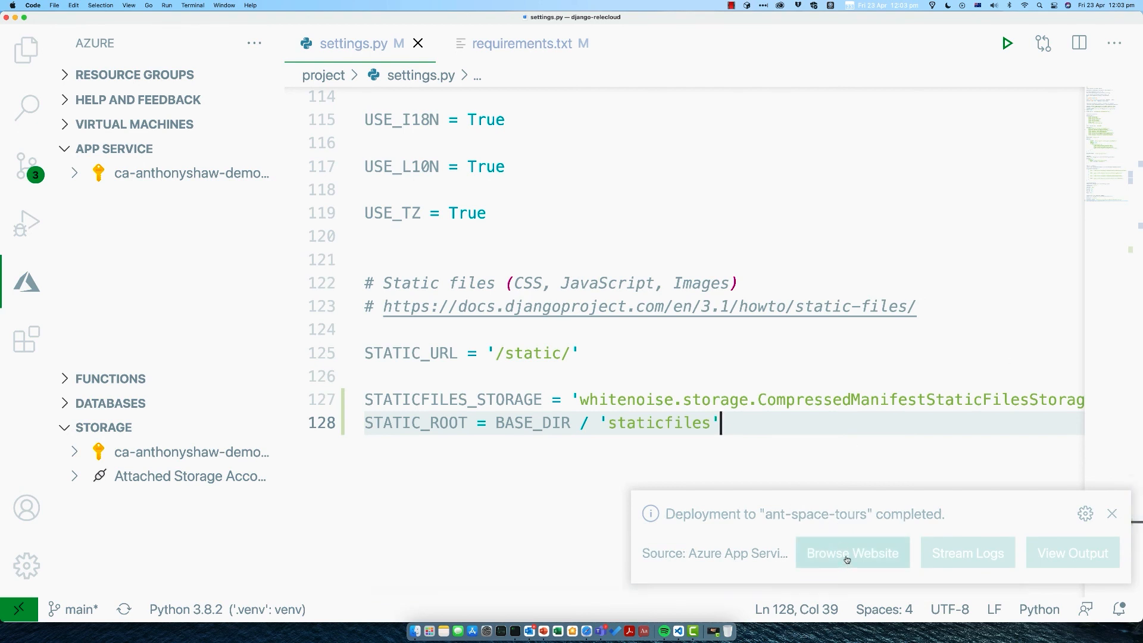
- Browse the deployed ant-space-tours site from the completion notice, allowing the external link
{"action": "left_click", "coordinate": [851, 553]}
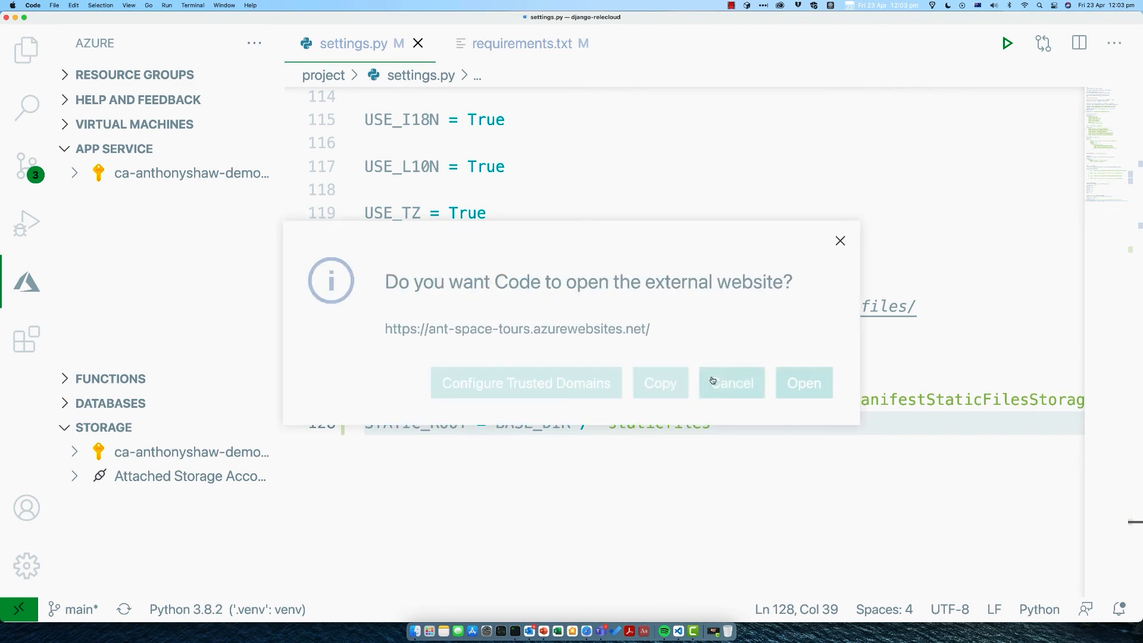
{"action": "left_click", "coordinate": [804, 382]}
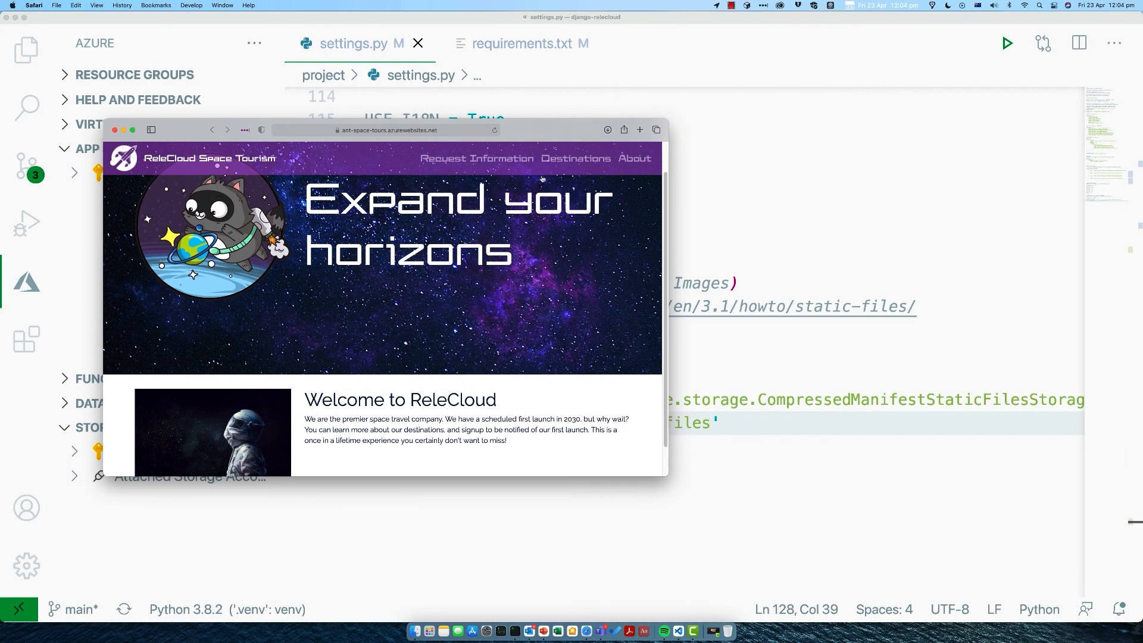
- Browse the live site's Destinations and Request Information pages in Safari
{"action": "left_click", "coordinate": [576, 158]}
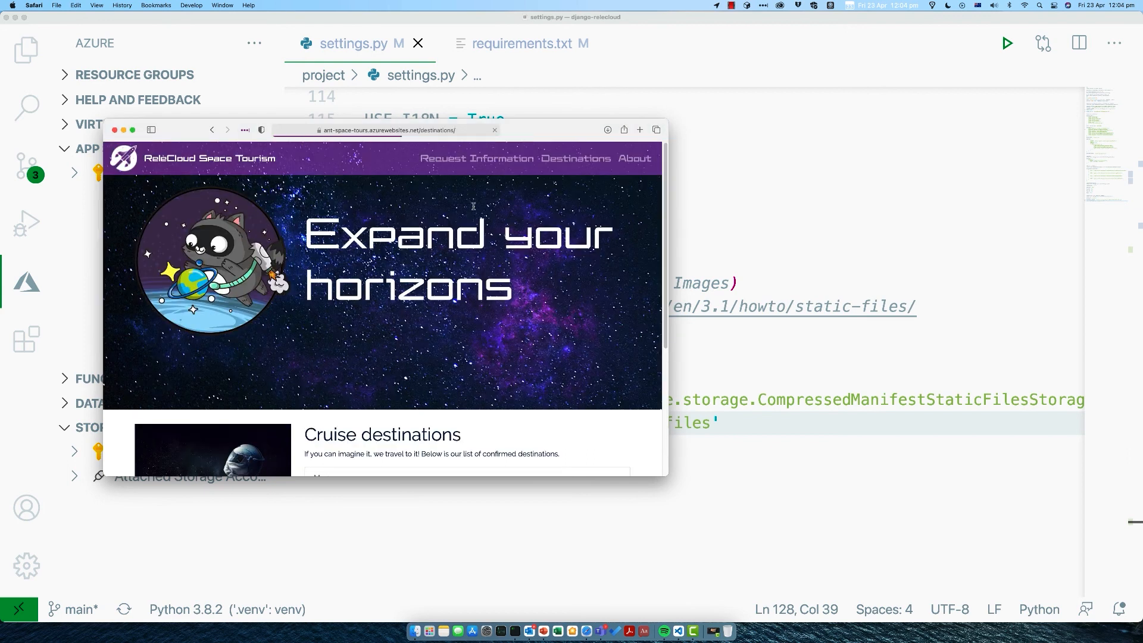
{"action": "scroll", "scroll_direction": "down", "scroll_amount": 3}
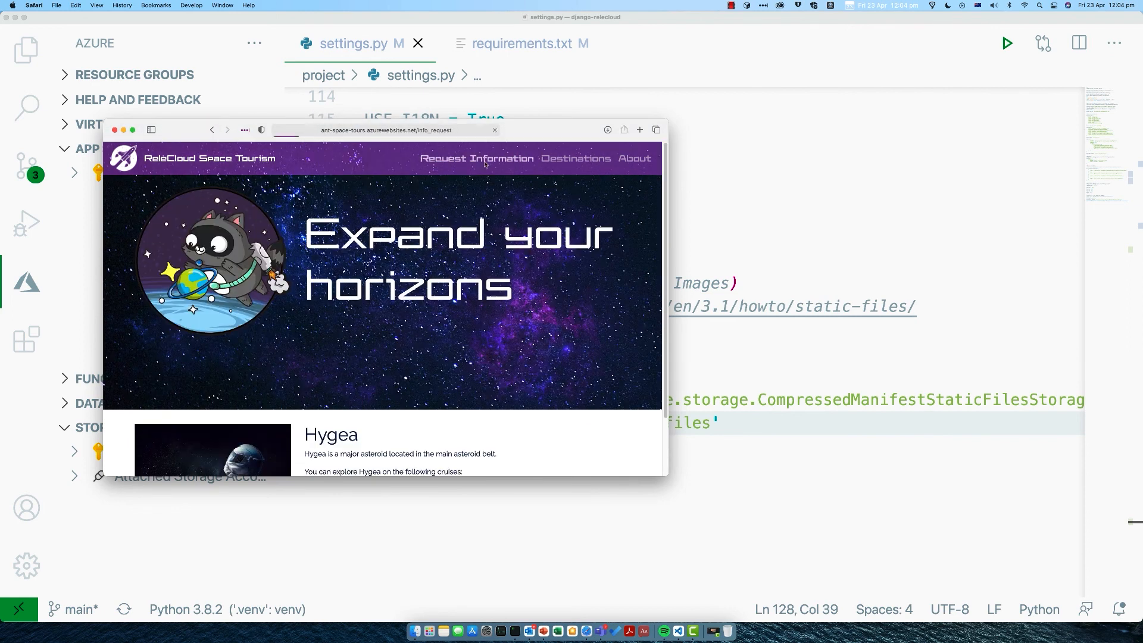
{"action": "left_click", "coordinate": [476, 158]}
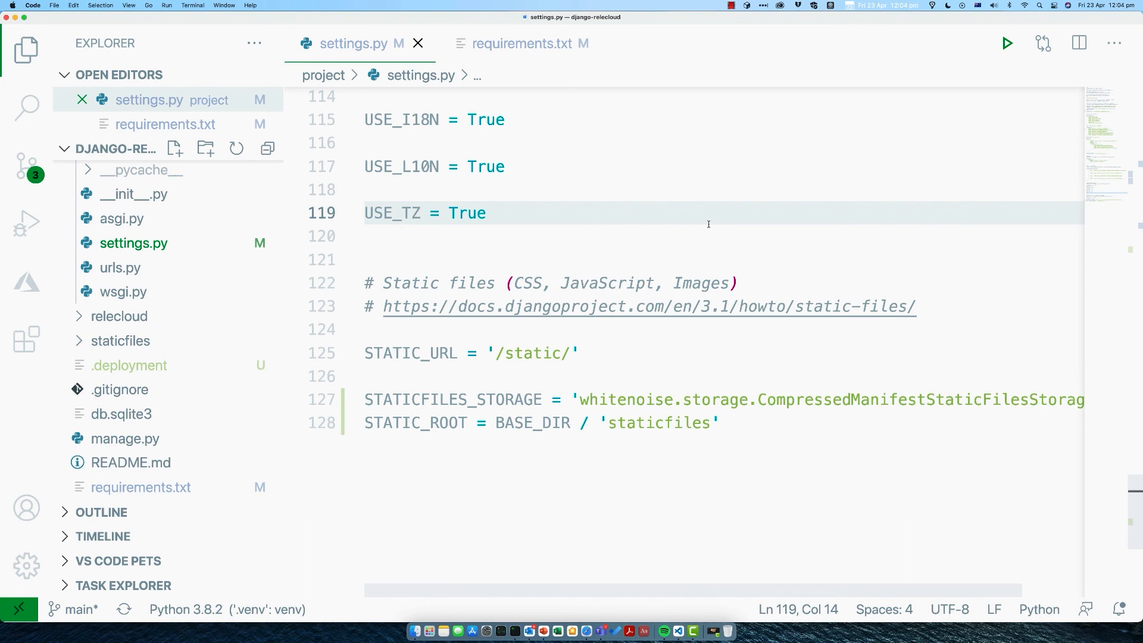
{"action": "mouse_move", "coordinate": [613, 629]}
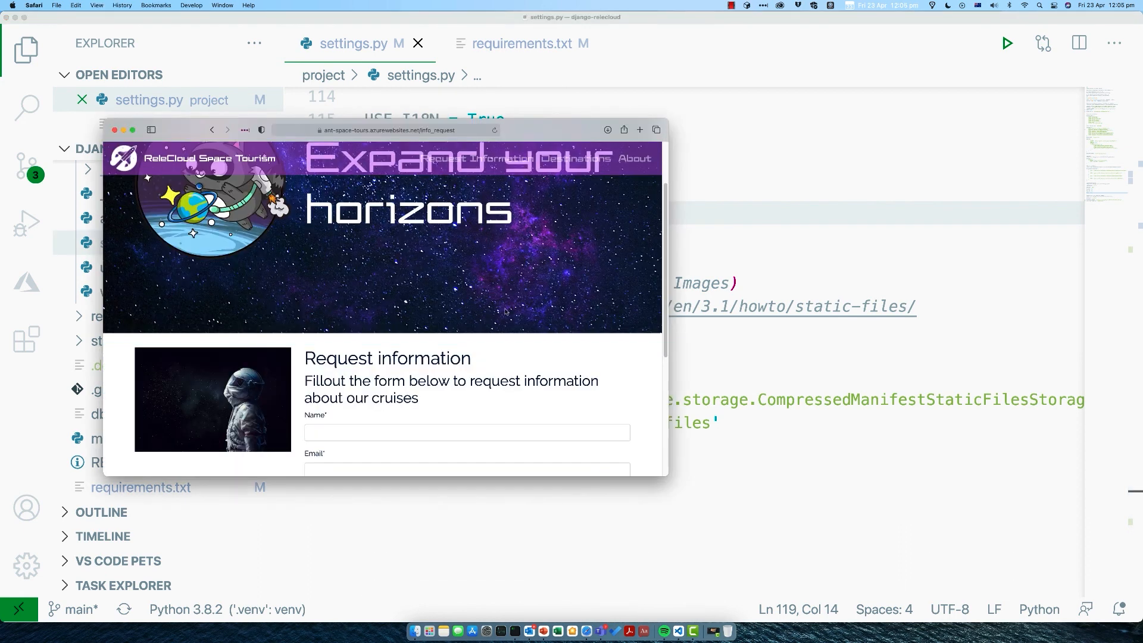
{"action": "scroll", "scroll_direction": "down", "scroll_amount": 3}
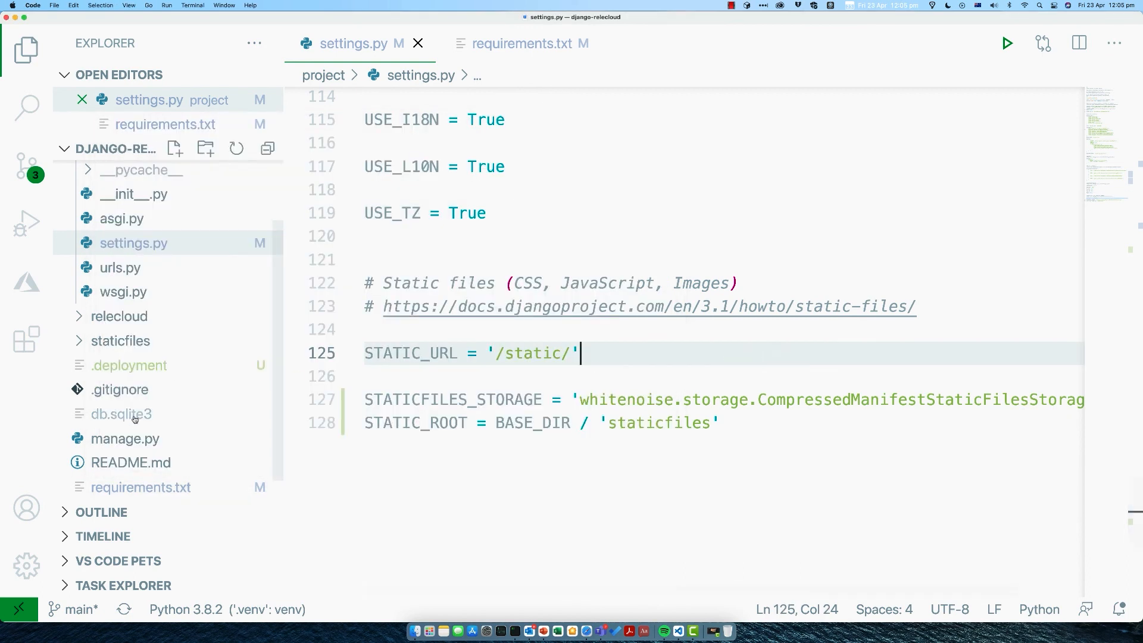
{"action": "mouse_move", "coordinate": [122, 414]}
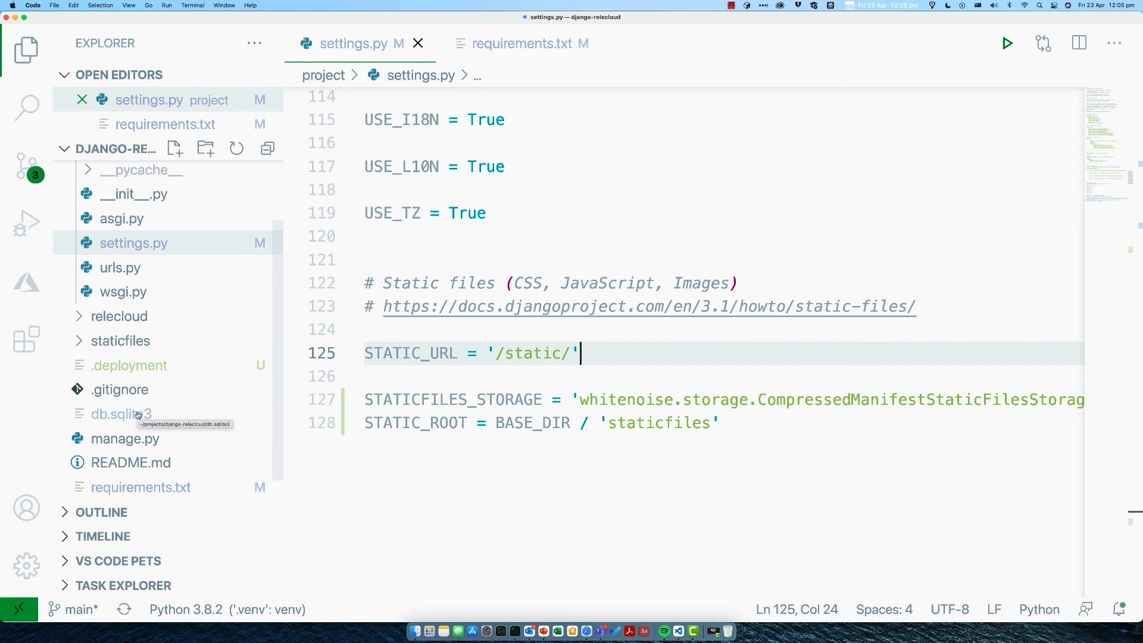